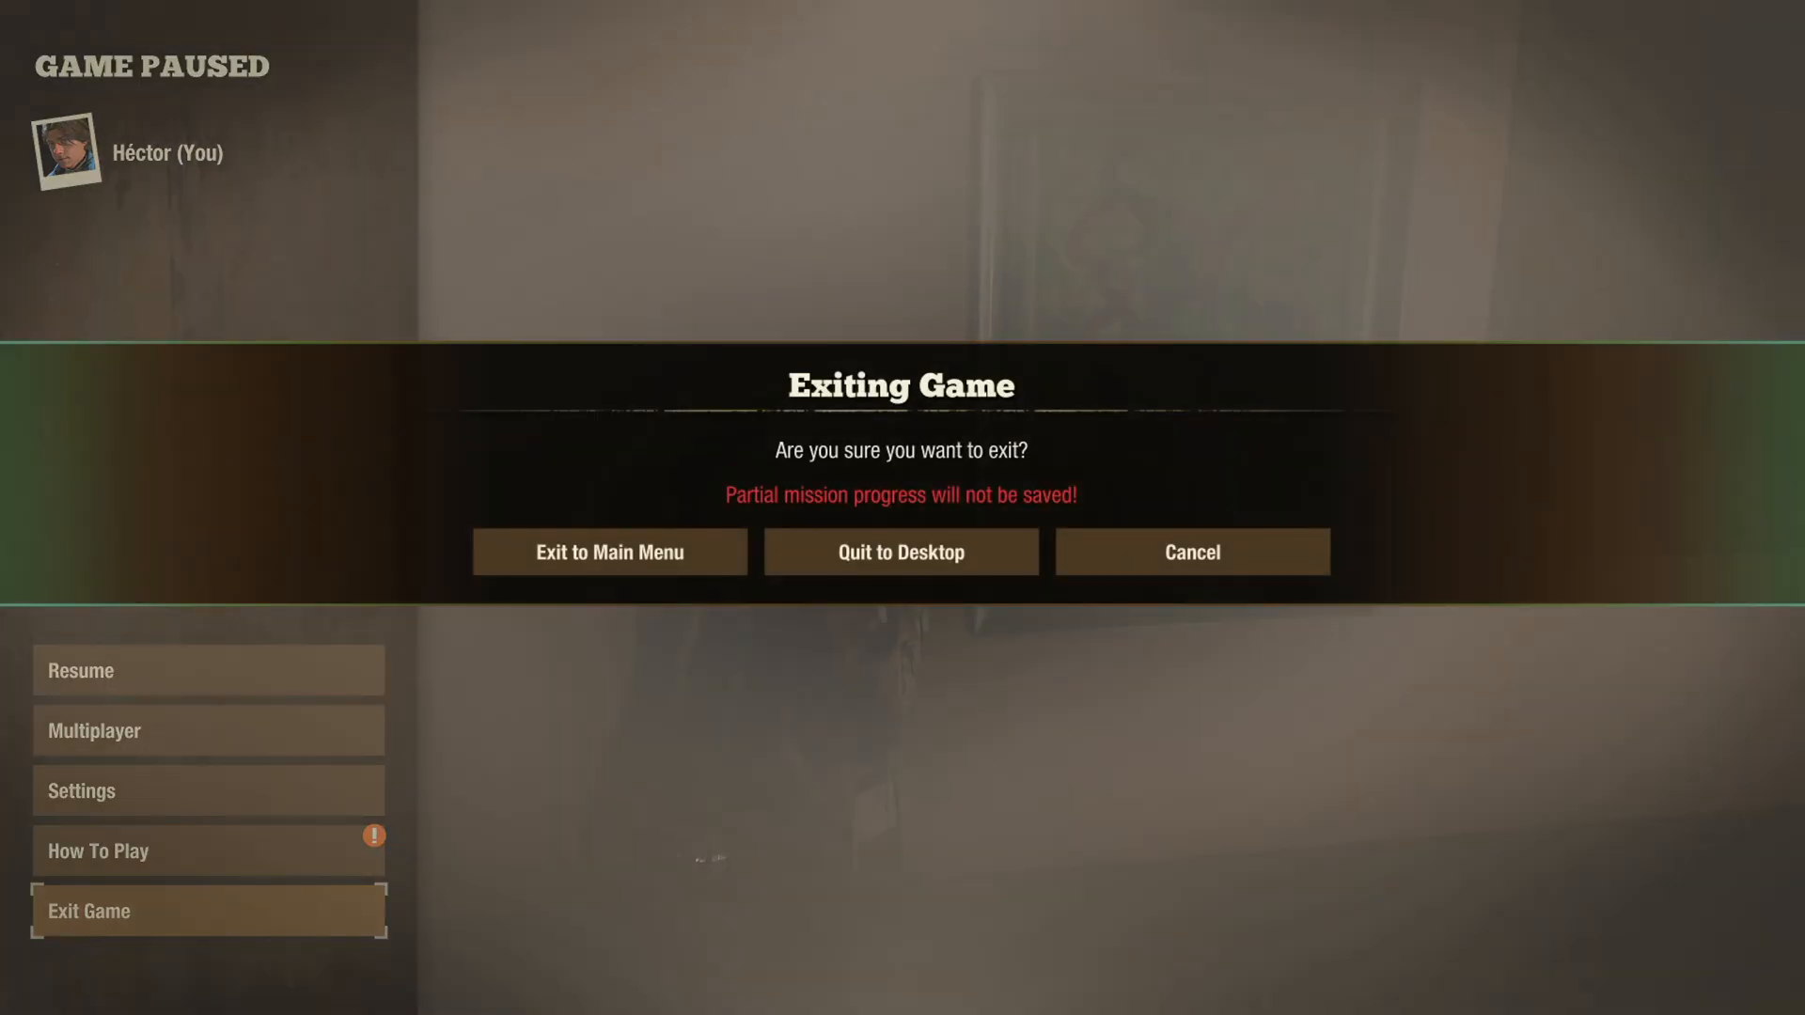
Step: Exit to the main menu, delete The Few the Brave community, then relaunch the game from Steam
left_click(609, 552)
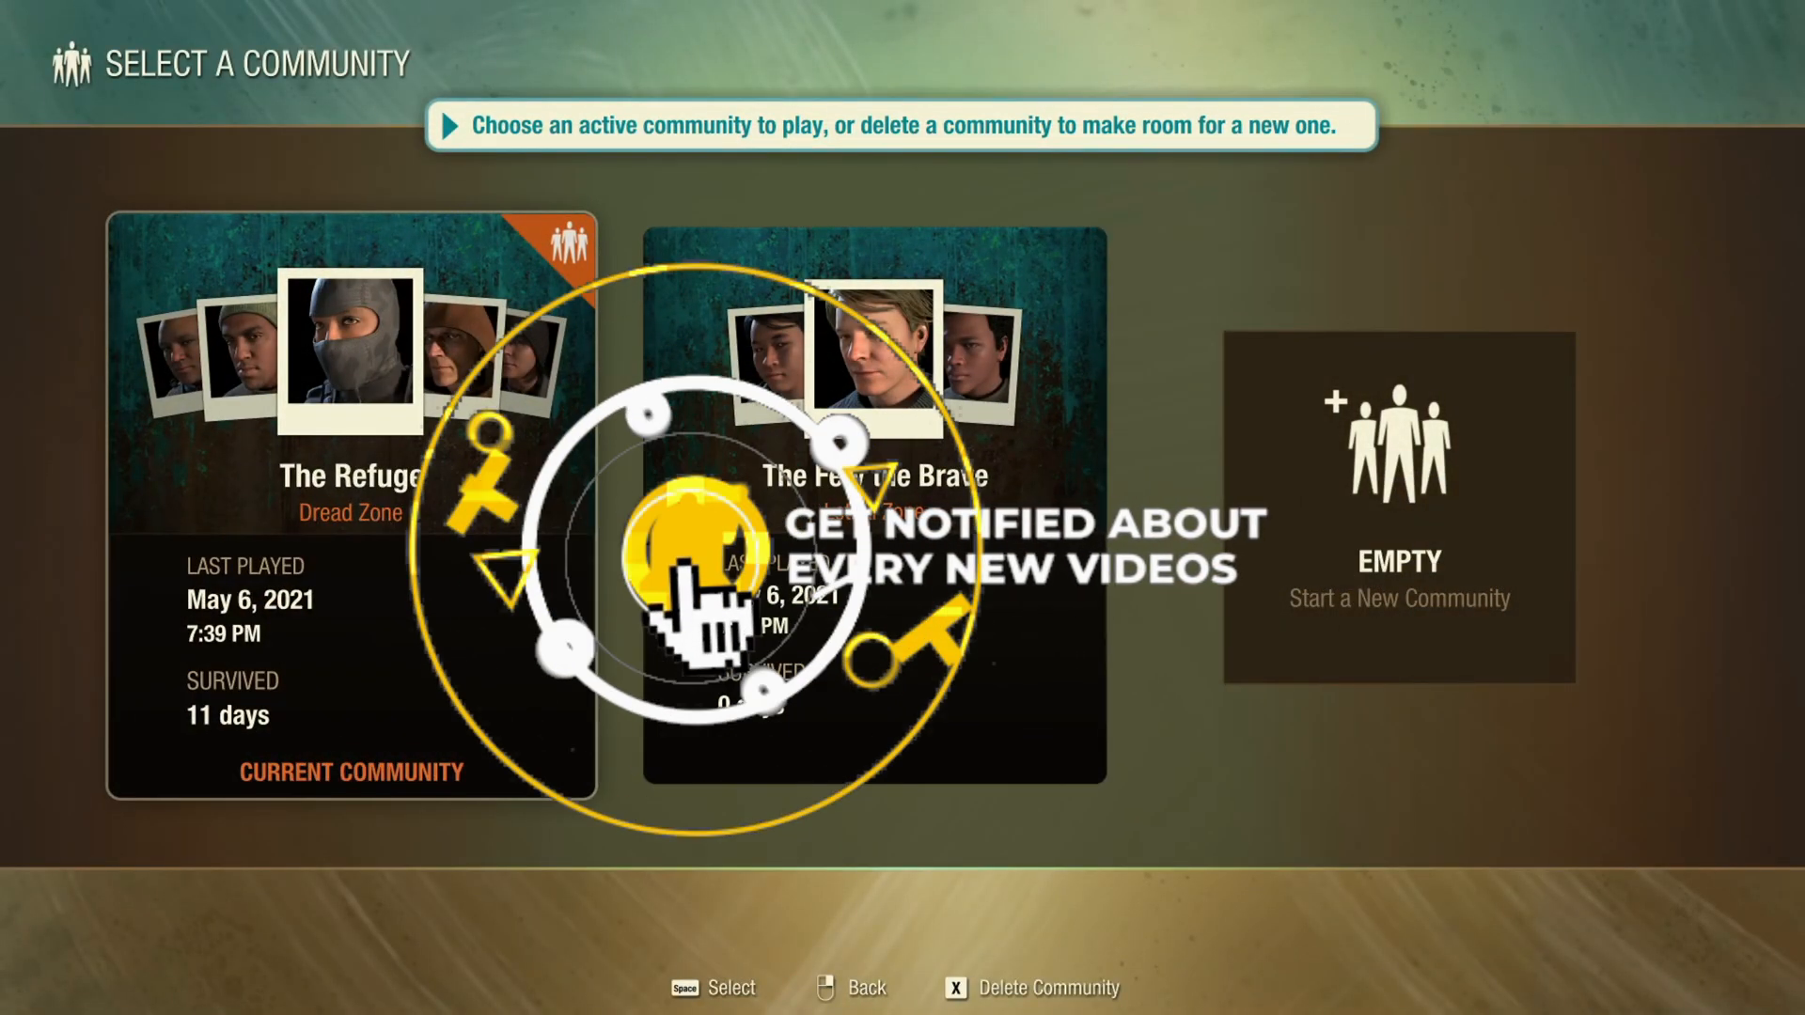
key("x")
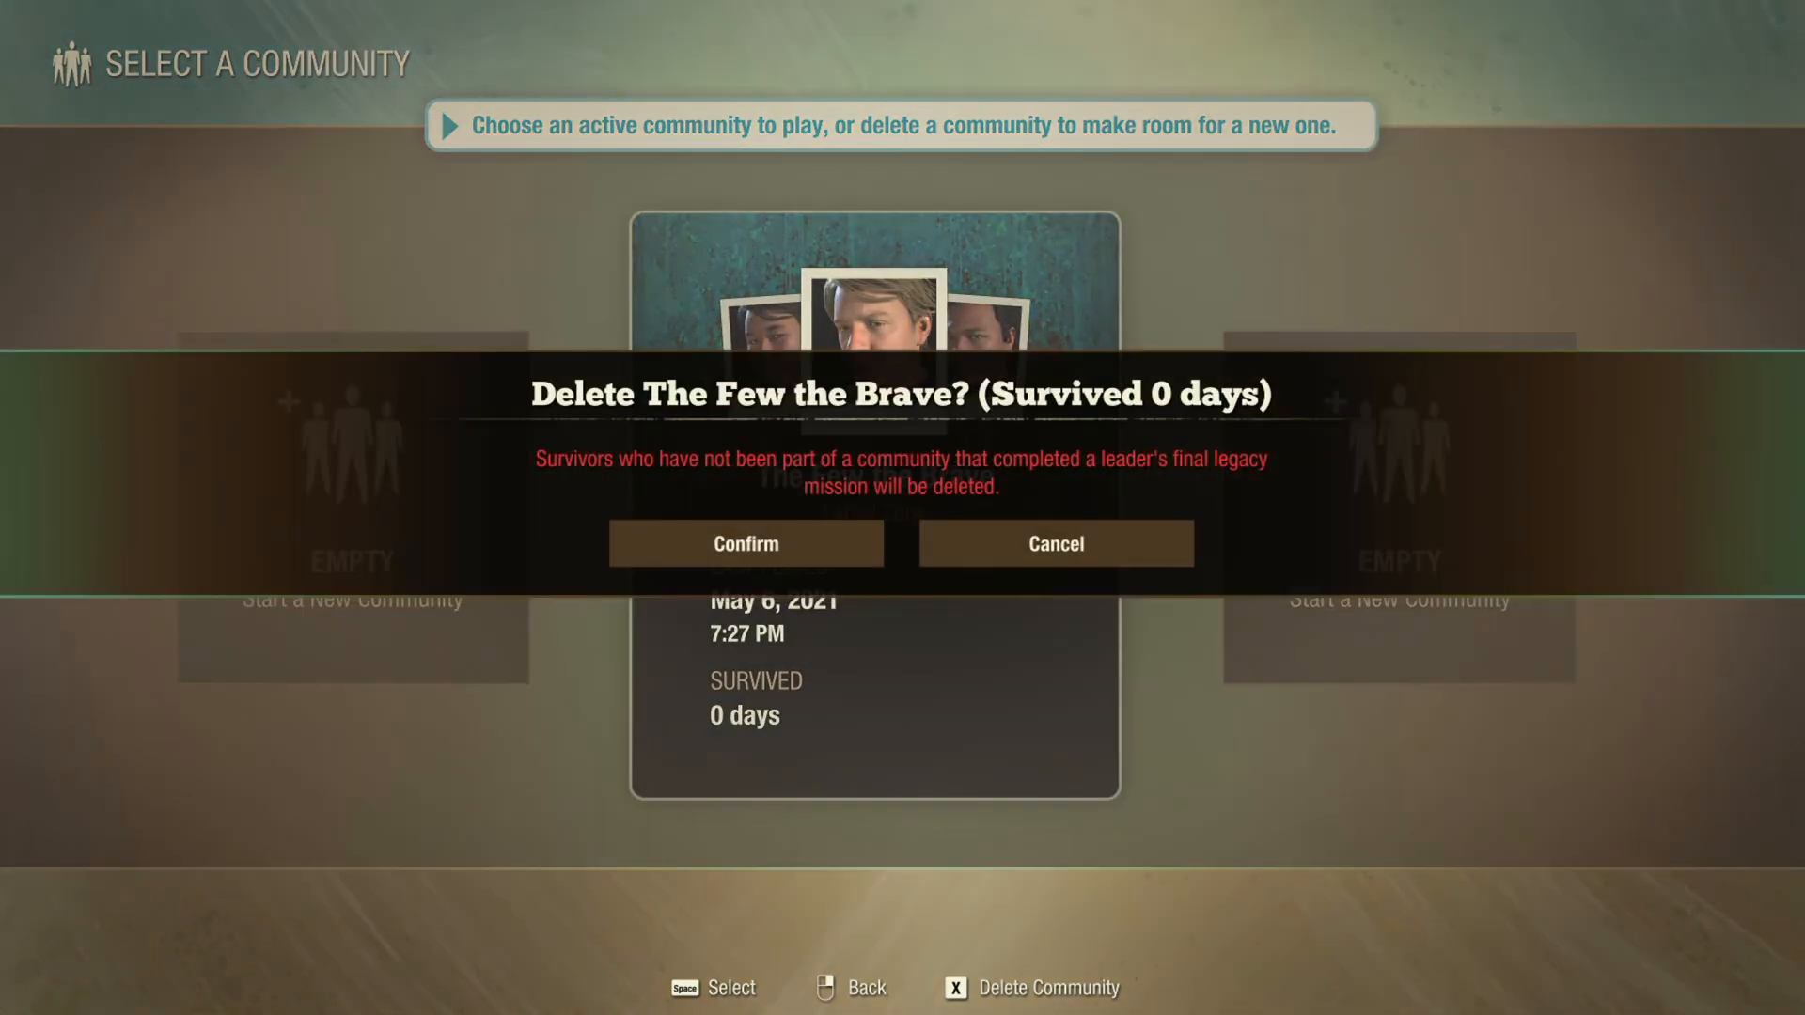
left_click(745, 544)
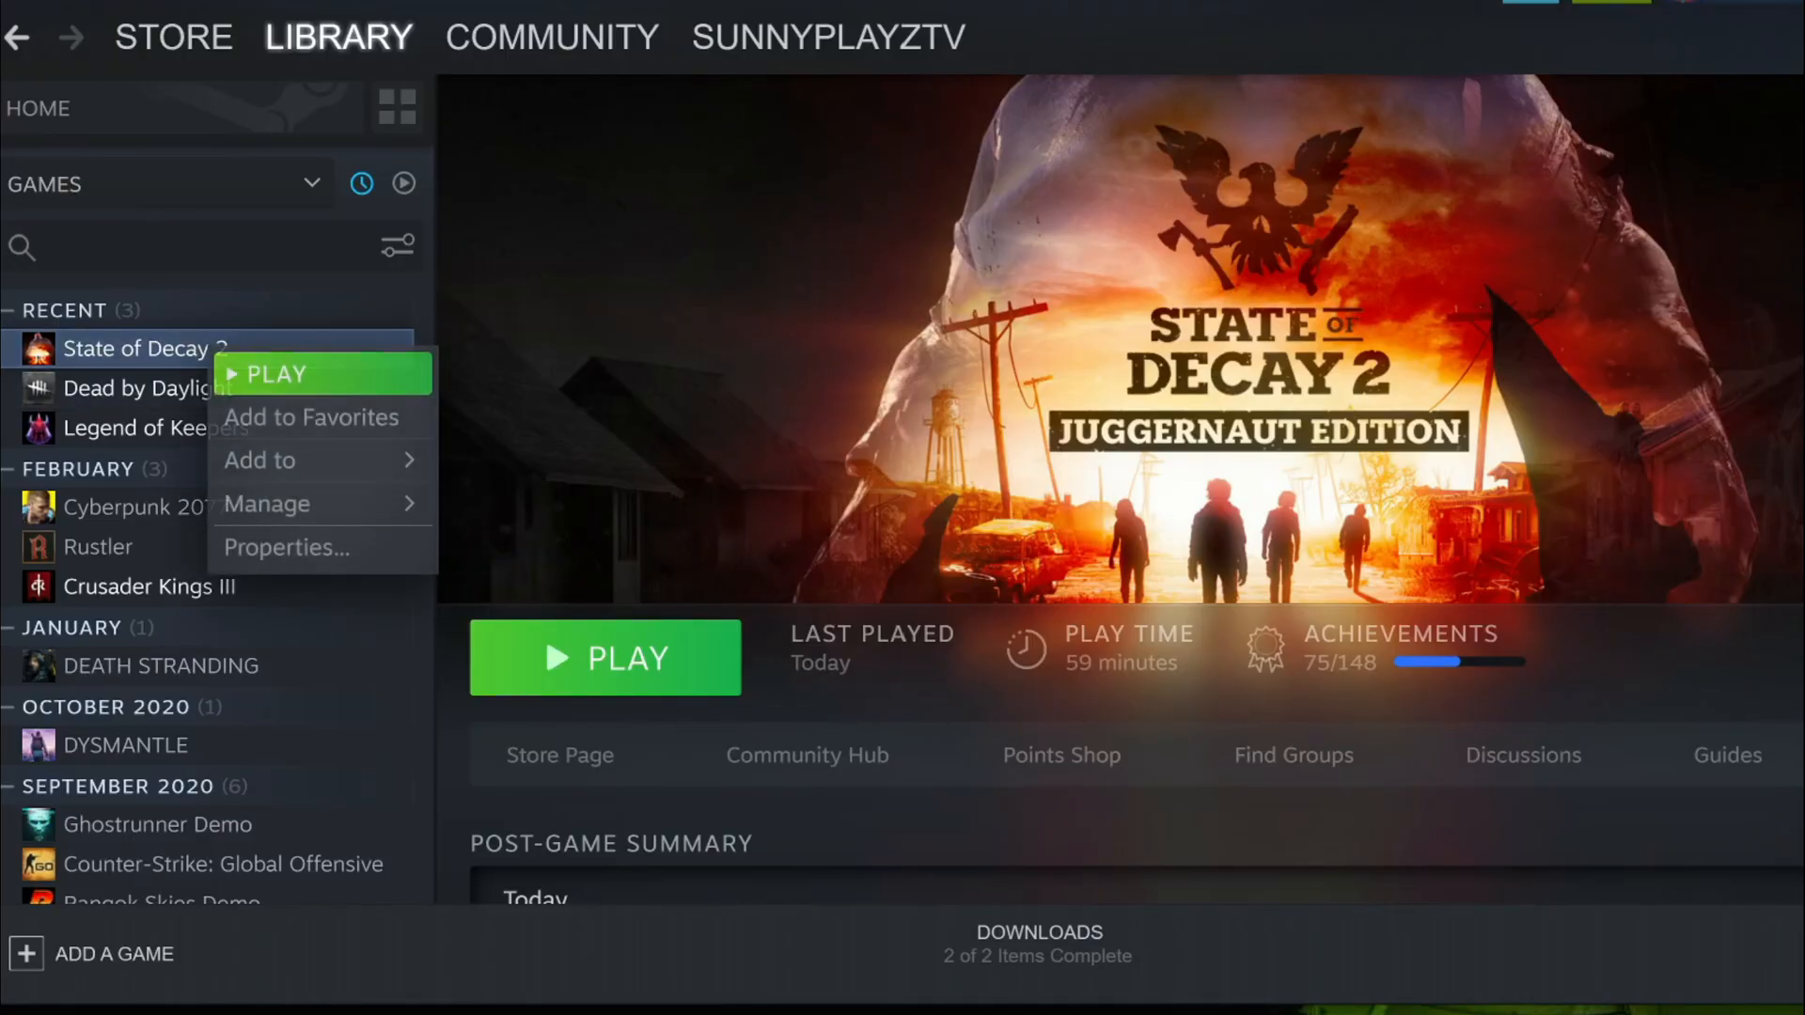
left_click(285, 547)
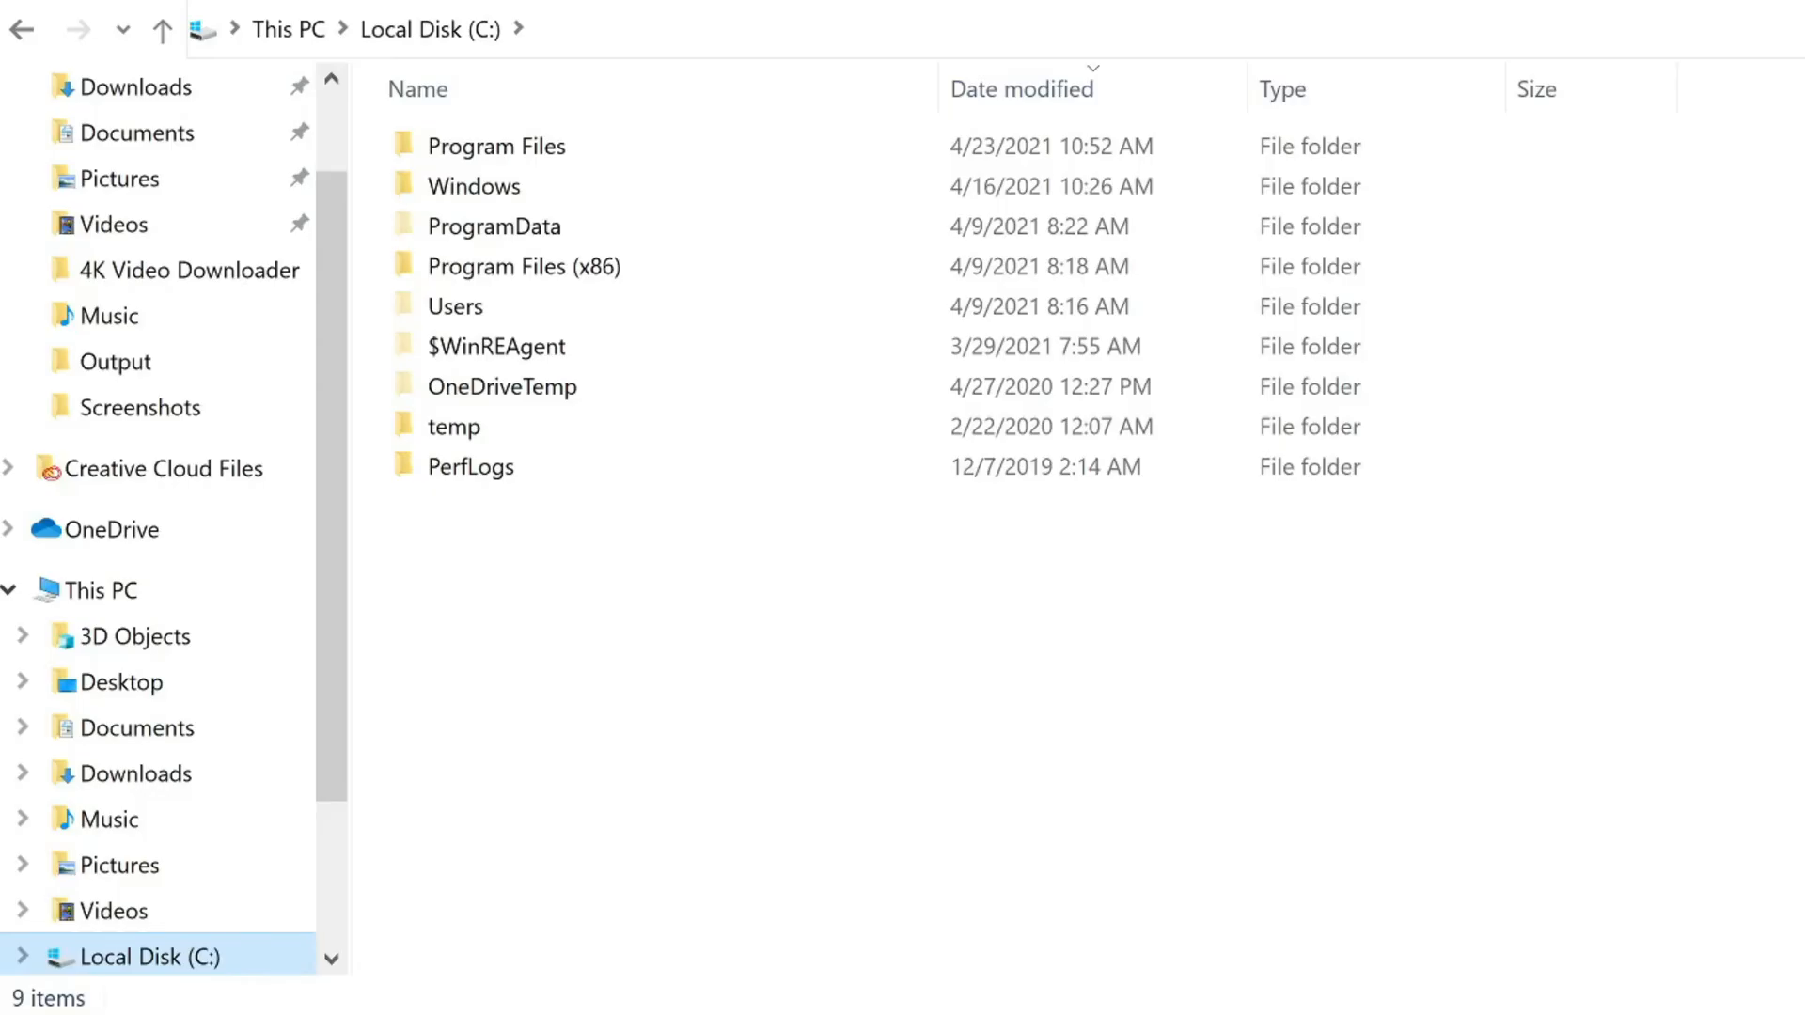
Step: Navigate from Users through SystemAppData into the wgs container's 4A5261436C86436FAF7599EB8A008E2B save folder
left_click(455, 307)
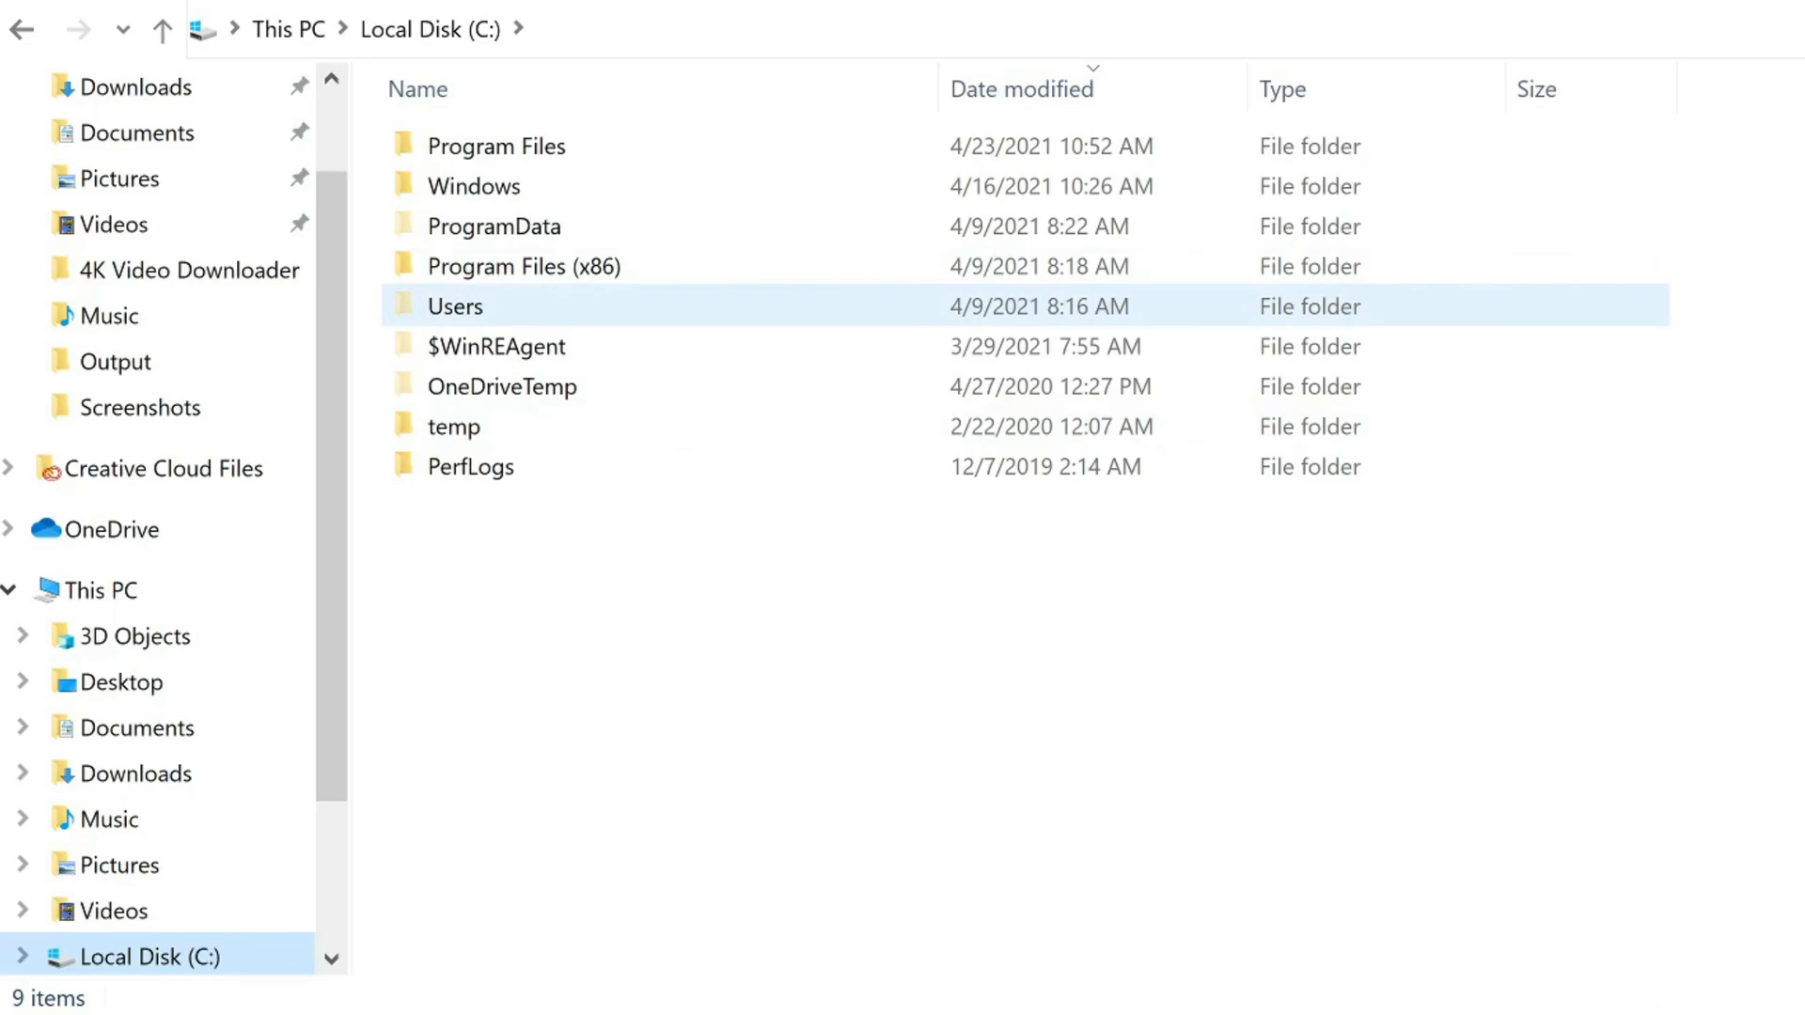
double_click(456, 306)
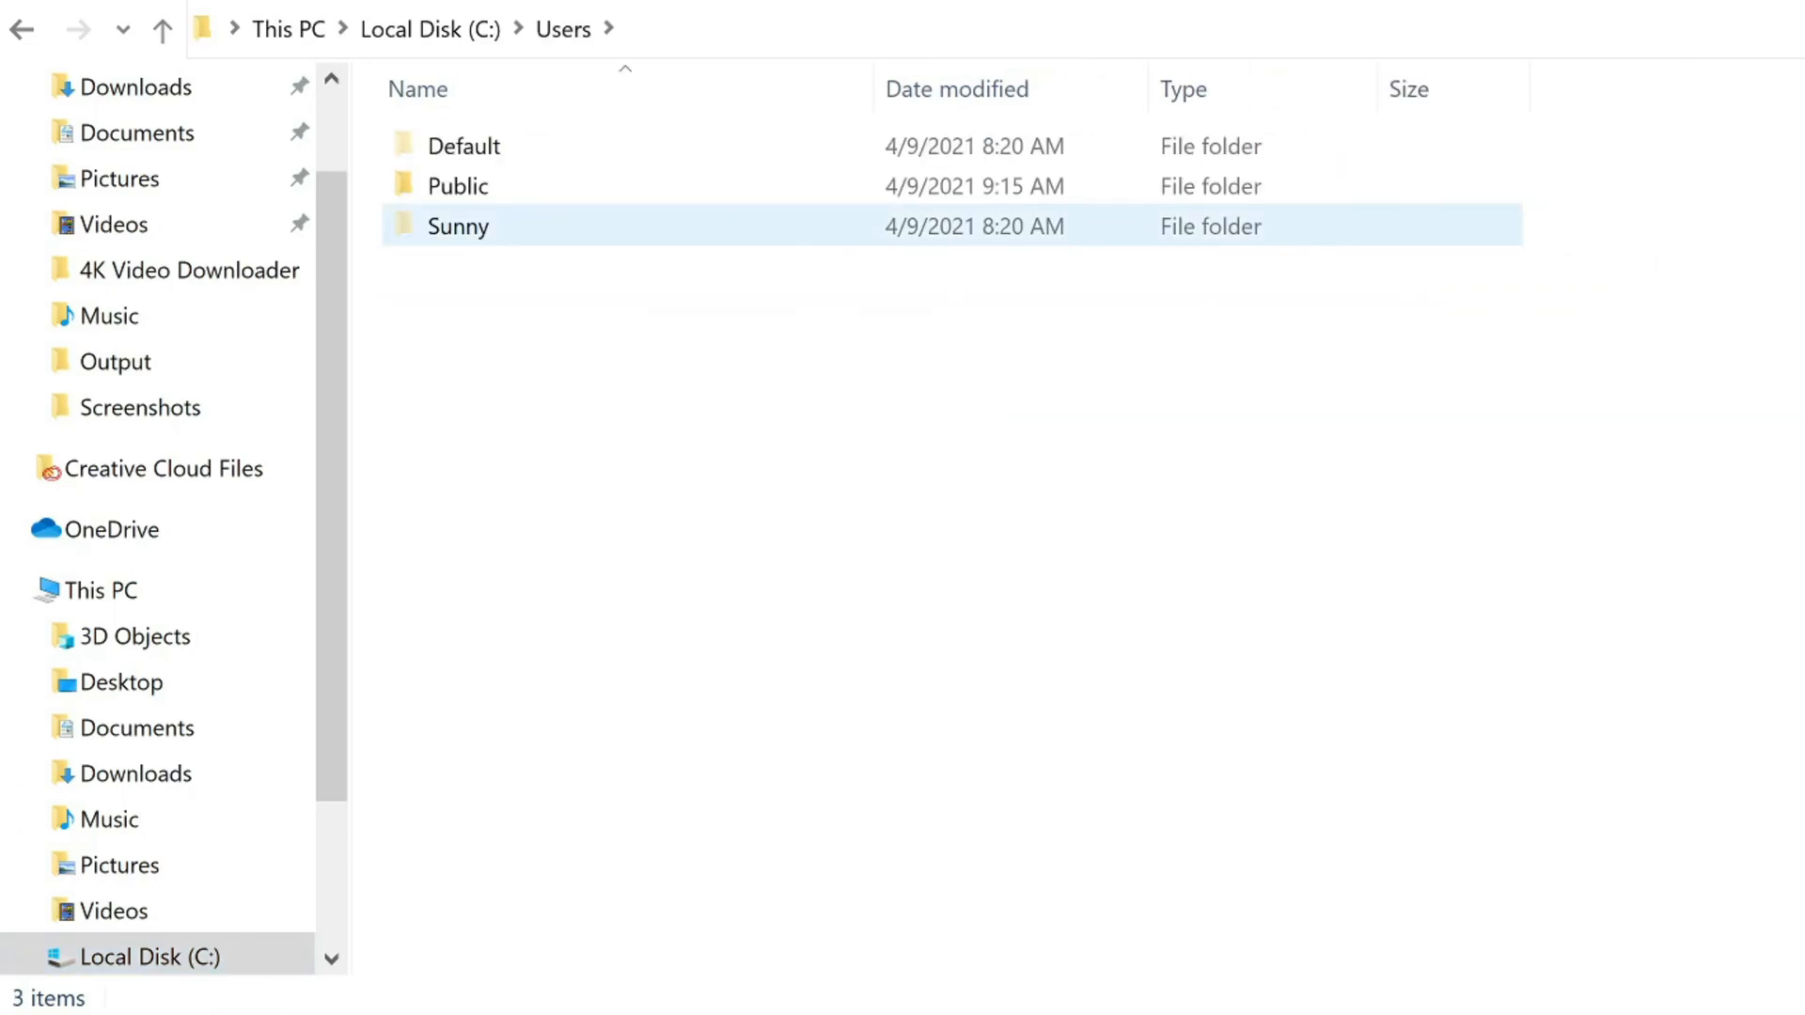
double_click(457, 226)
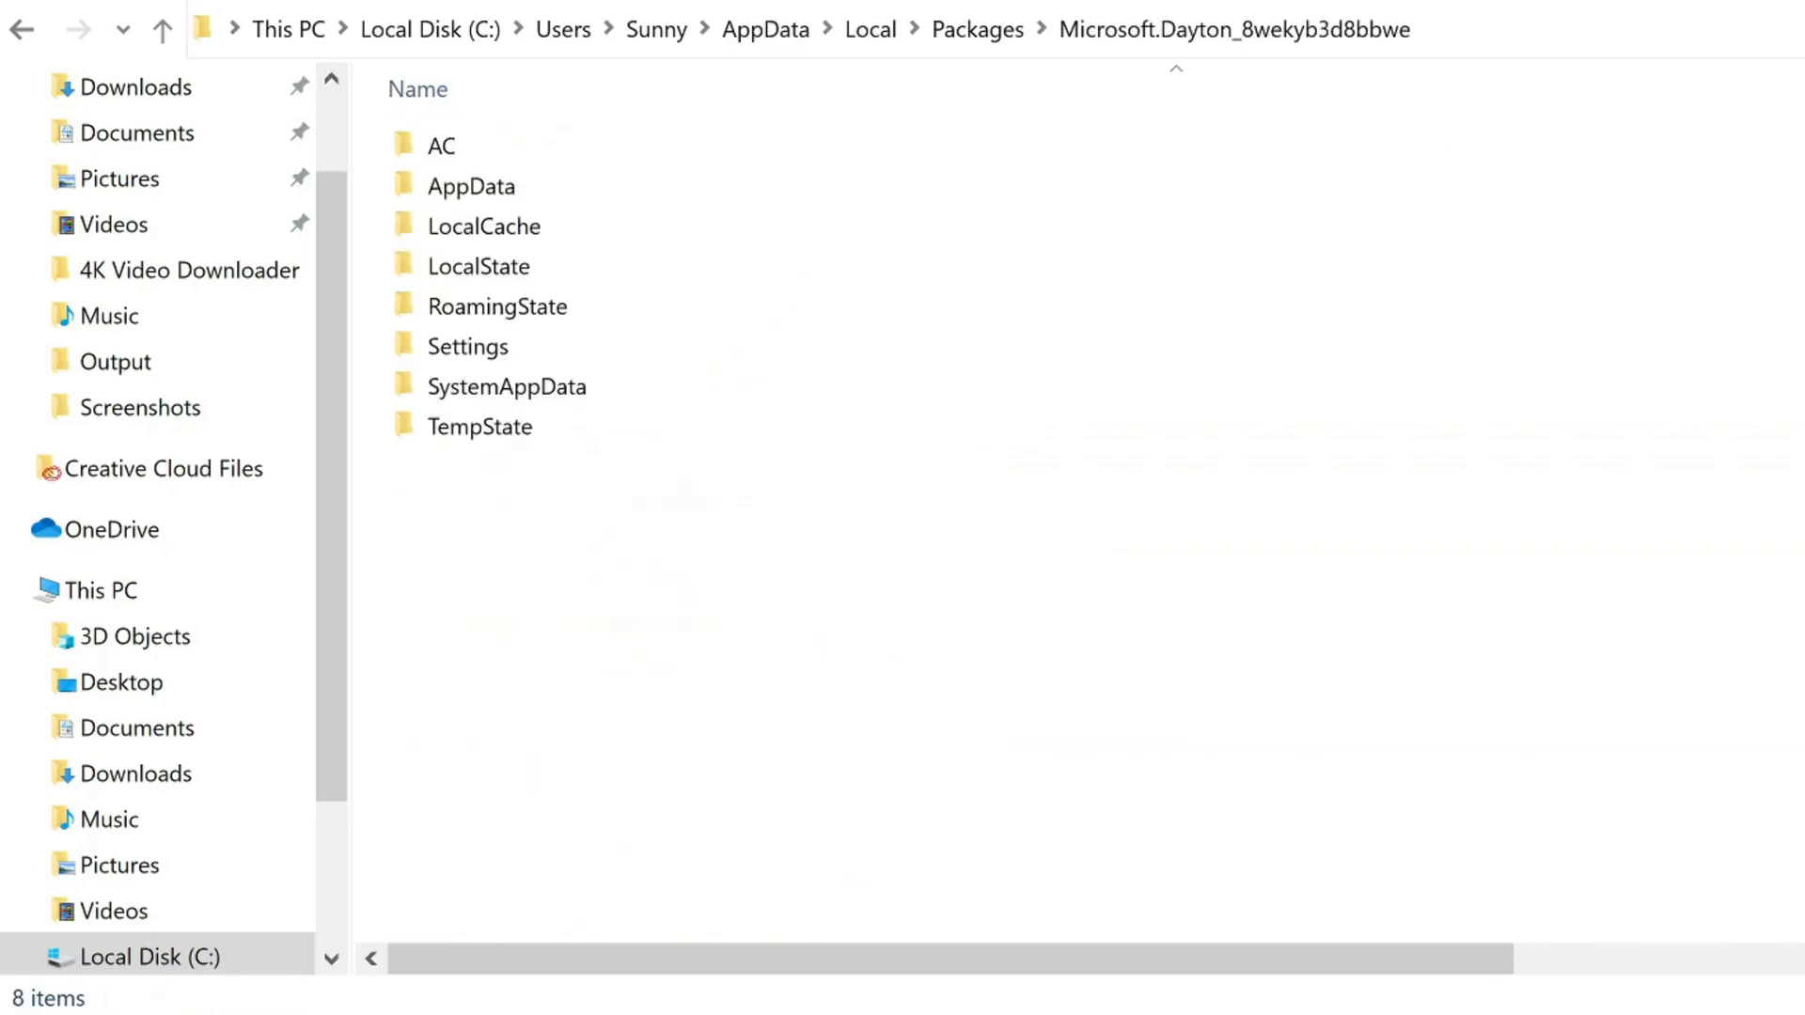
double_click(505, 387)
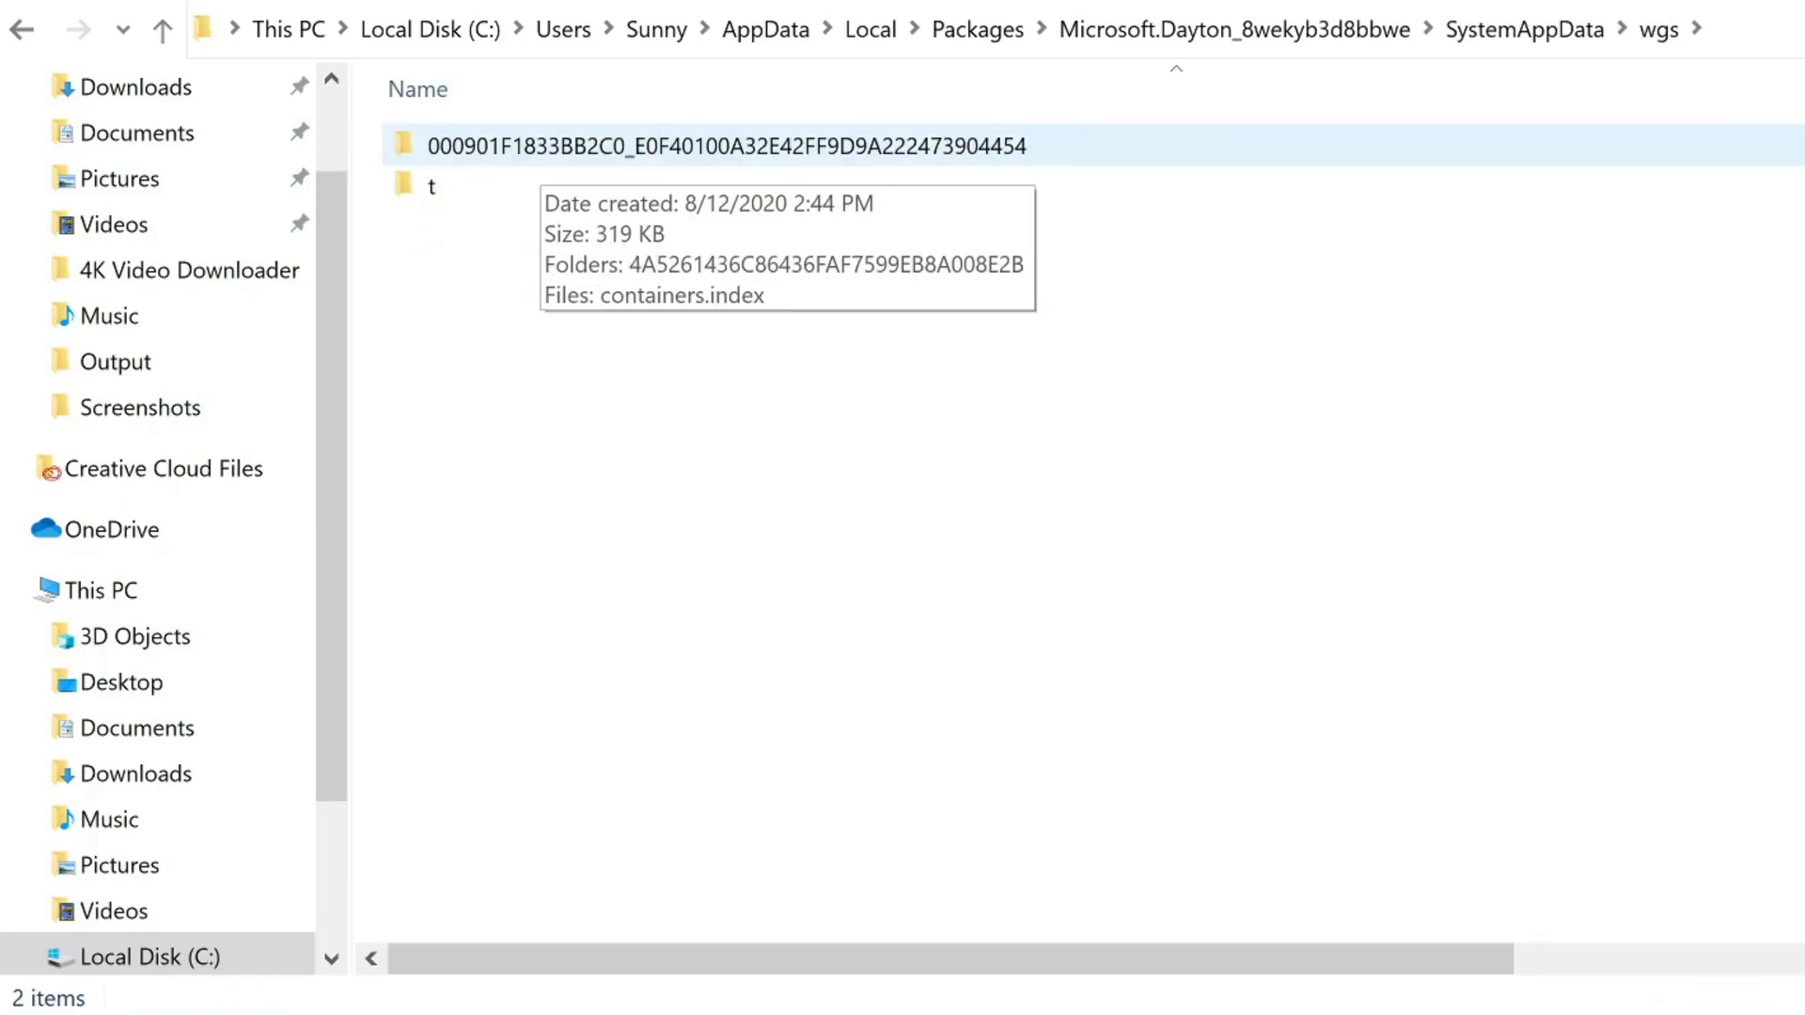
double_click(726, 144)
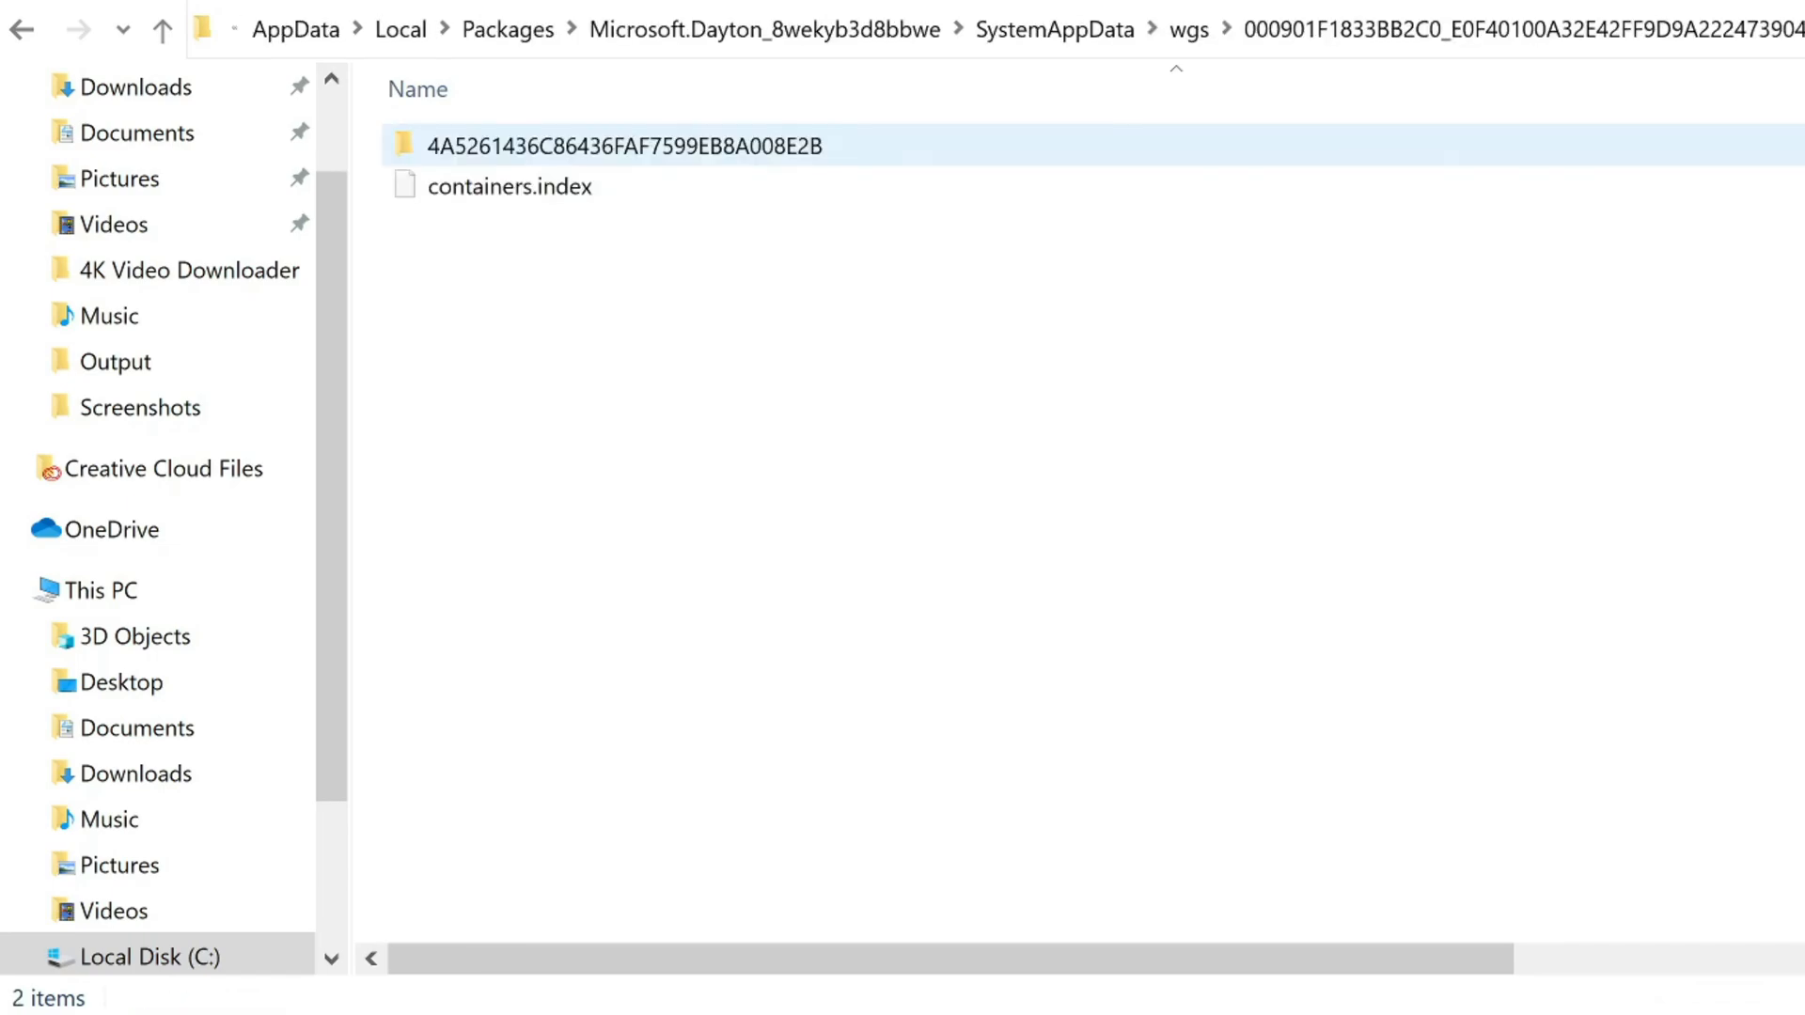
double_click(623, 145)
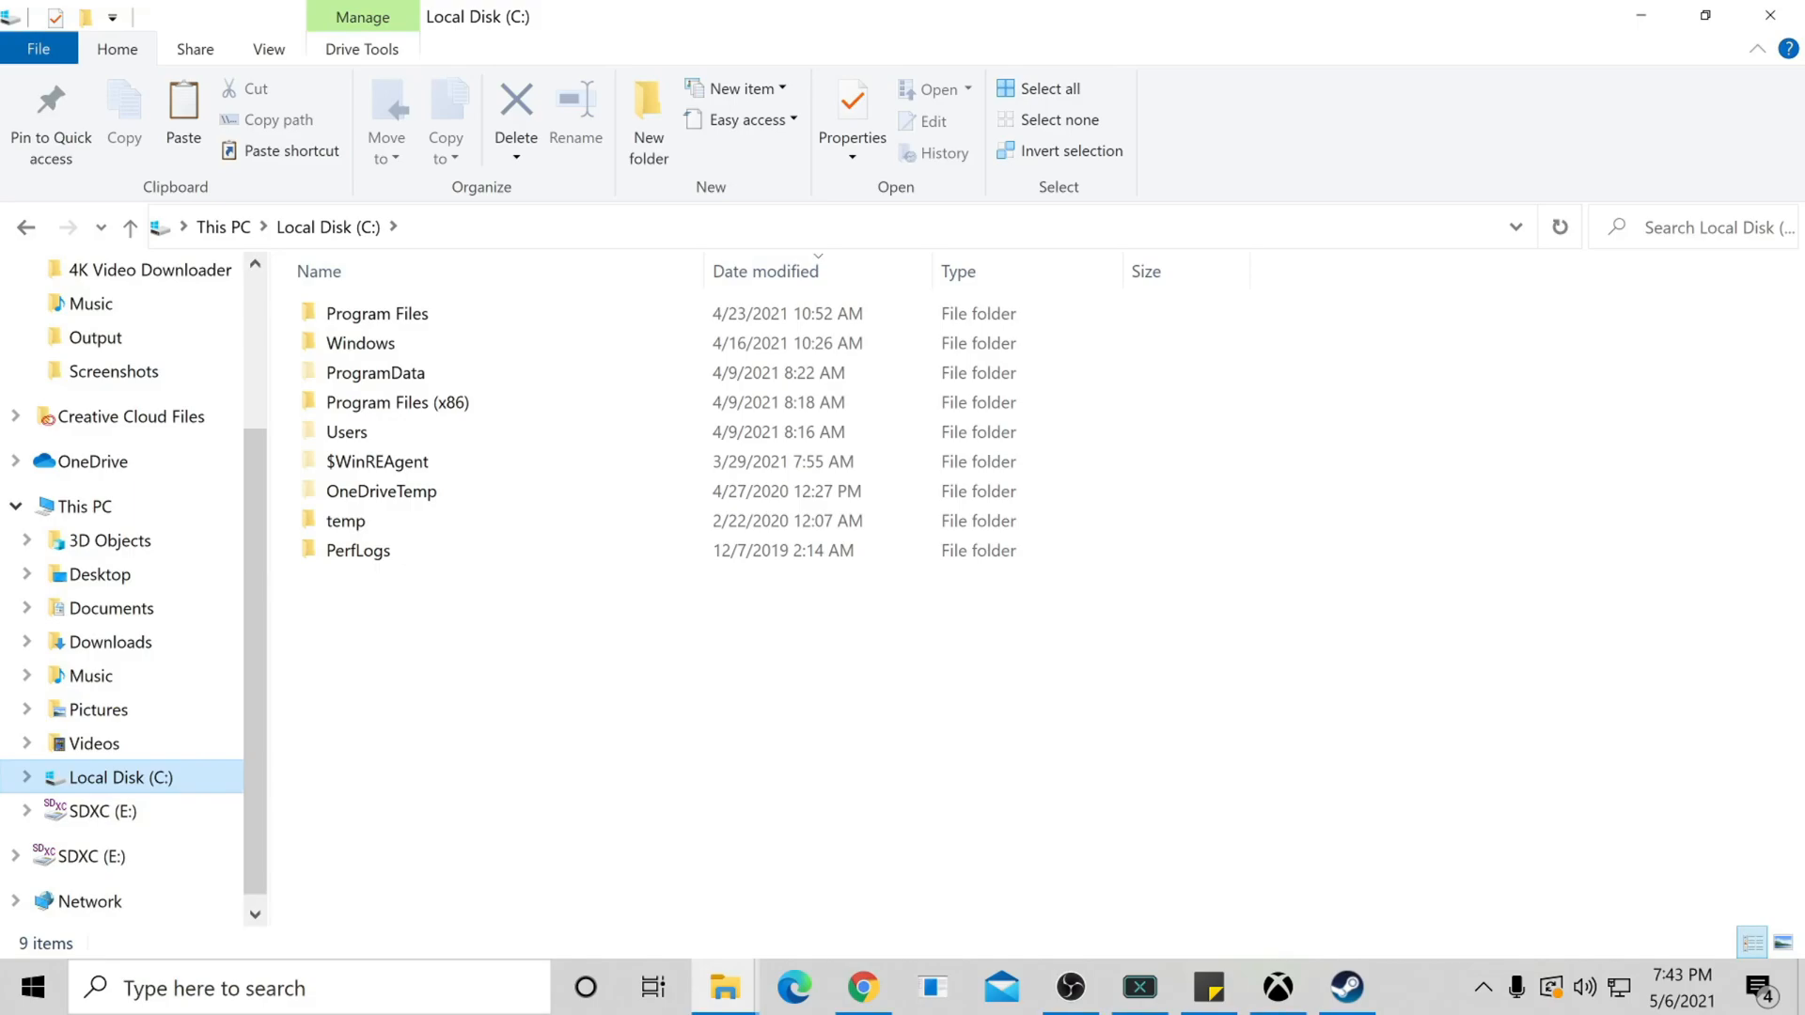
Step: Navigate from Users through AppData into the StateOfDecay2 folder
left_click(346, 433)
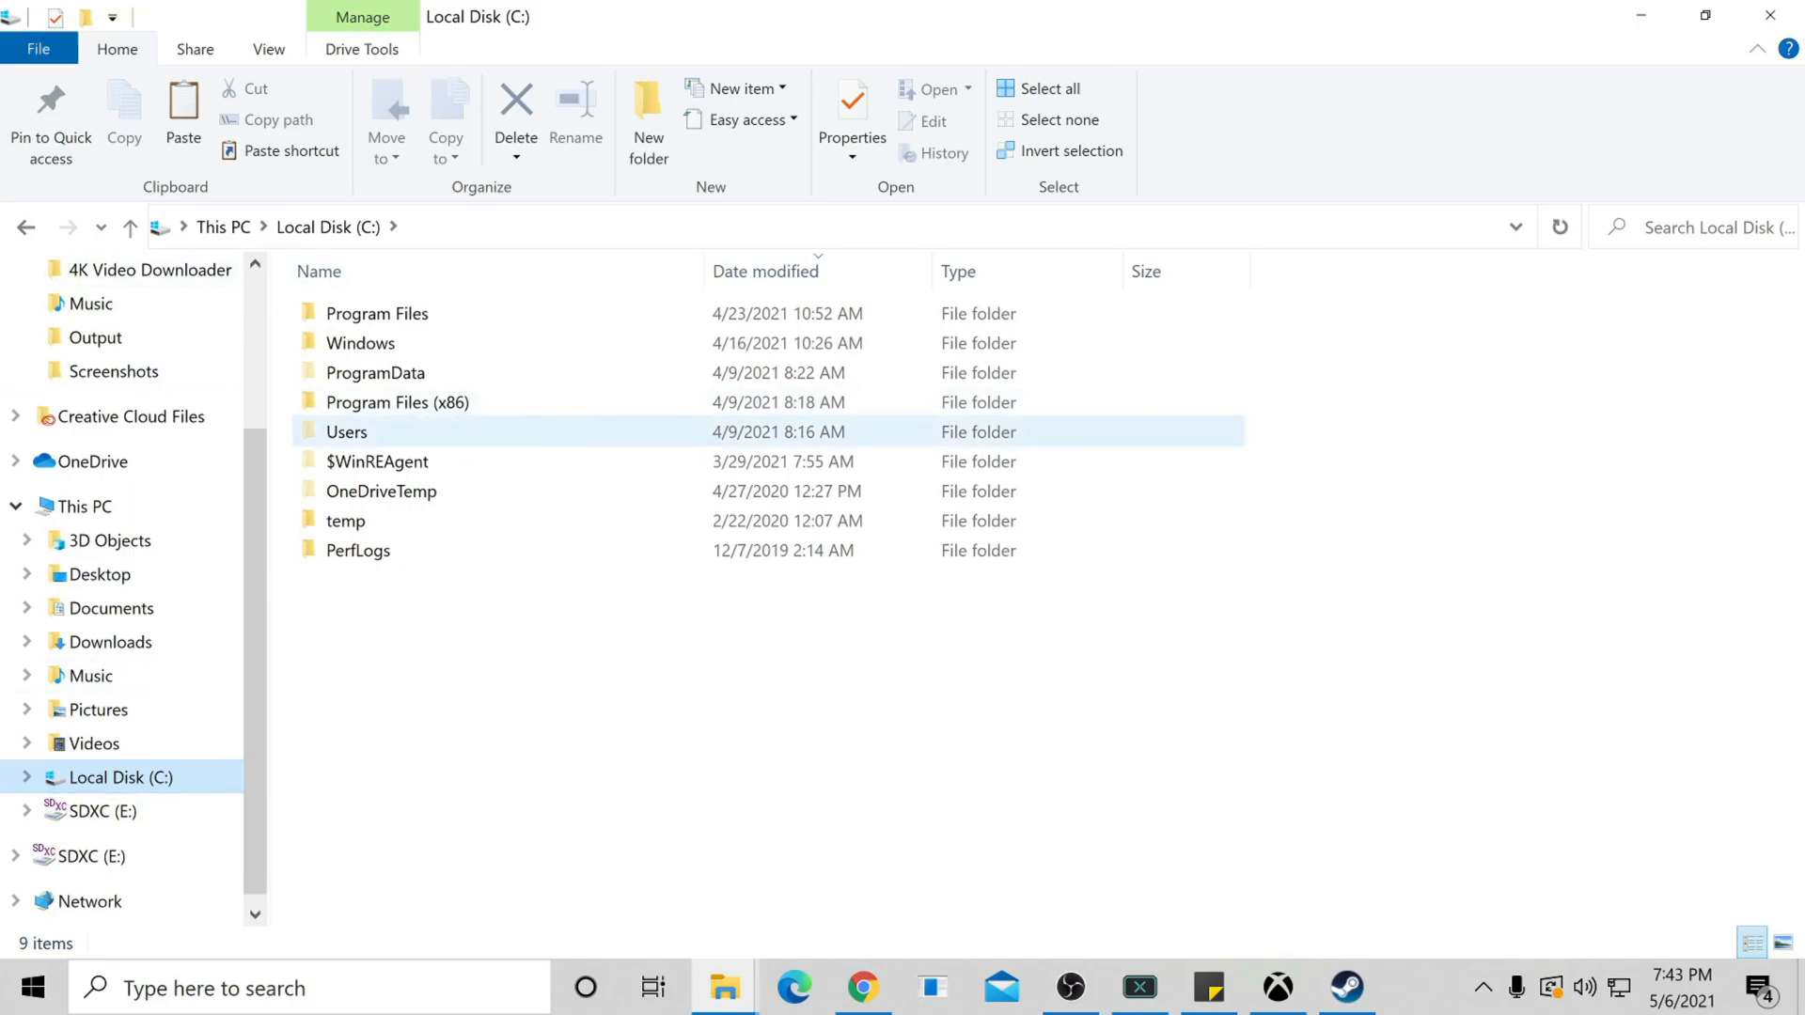
double_click(346, 432)
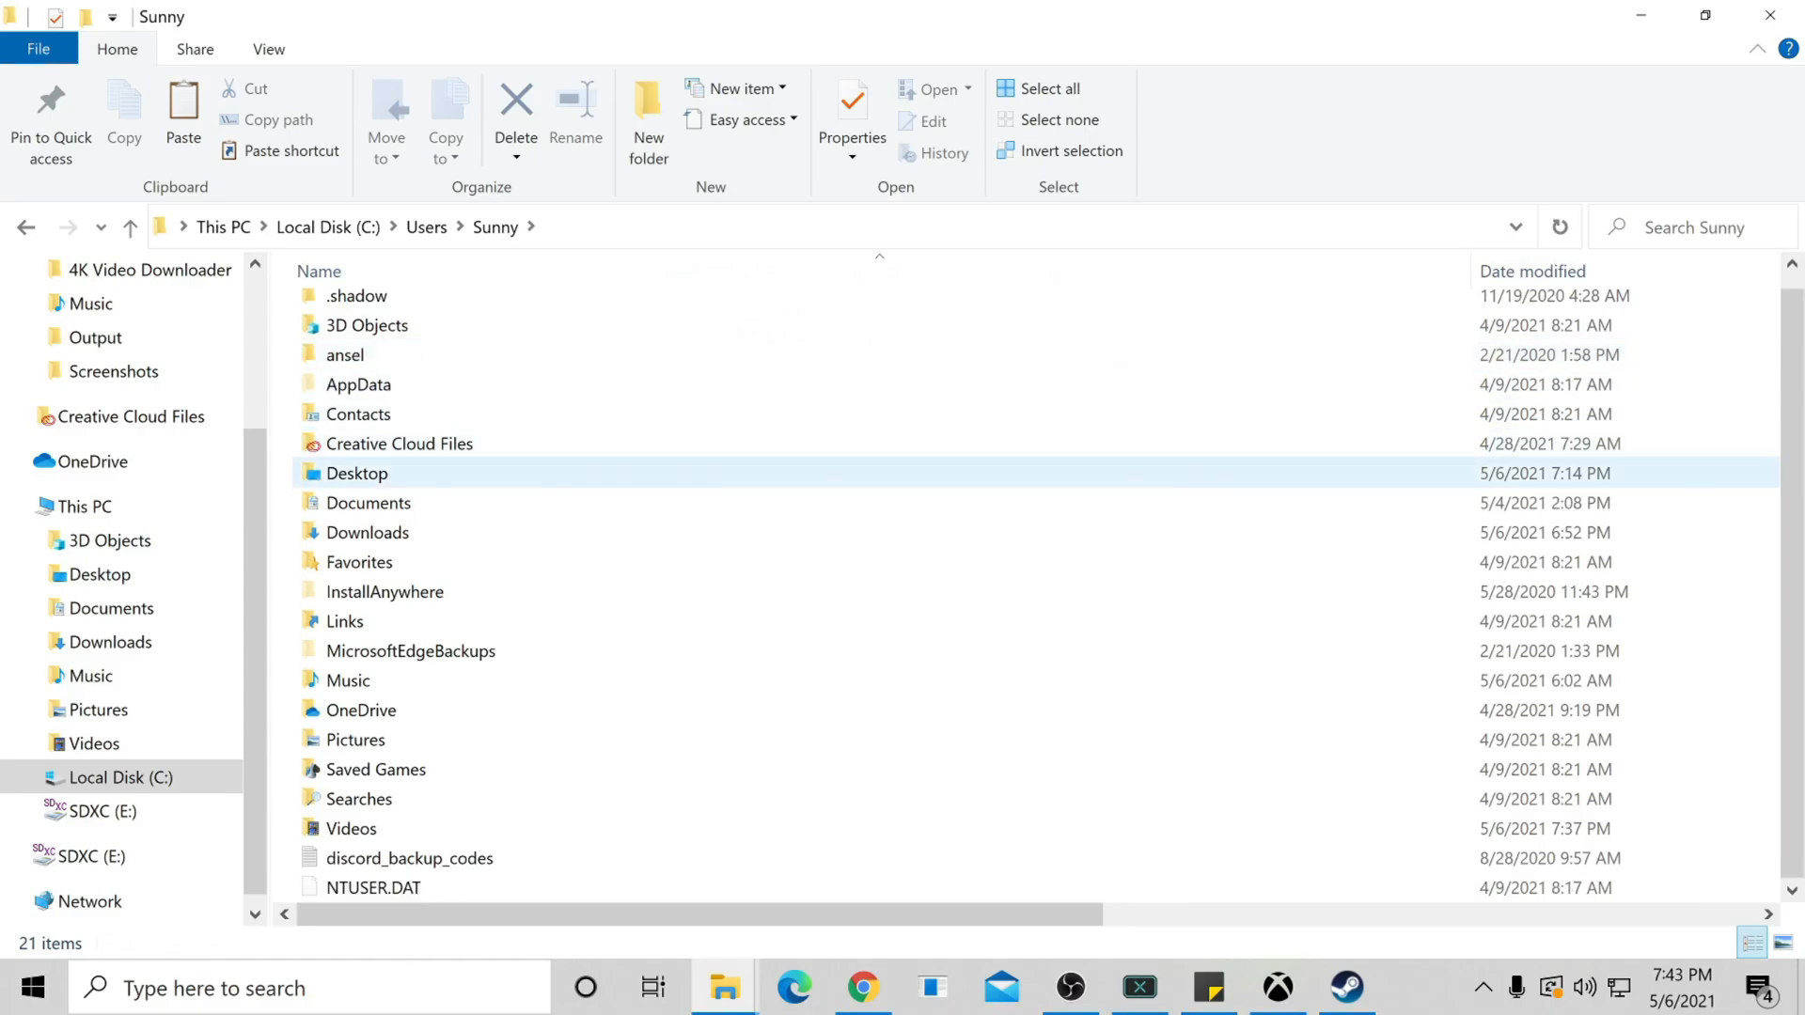
left_click(357, 383)
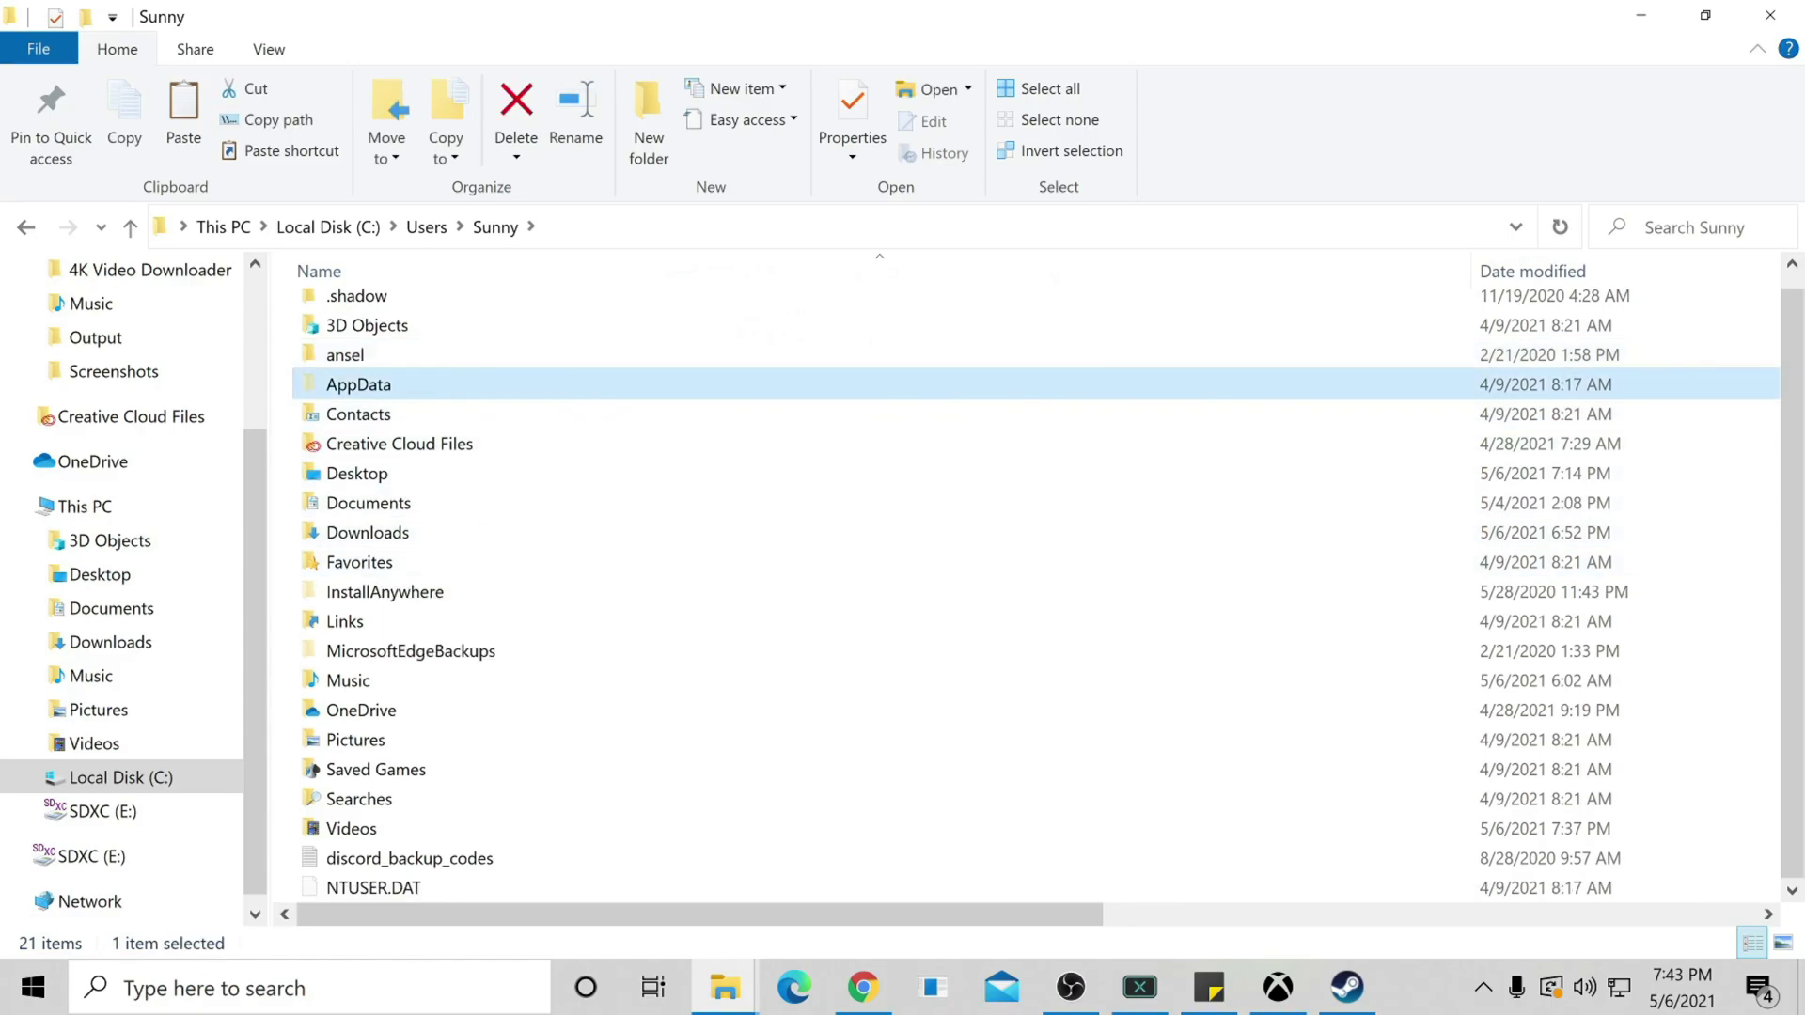
double_click(357, 383)
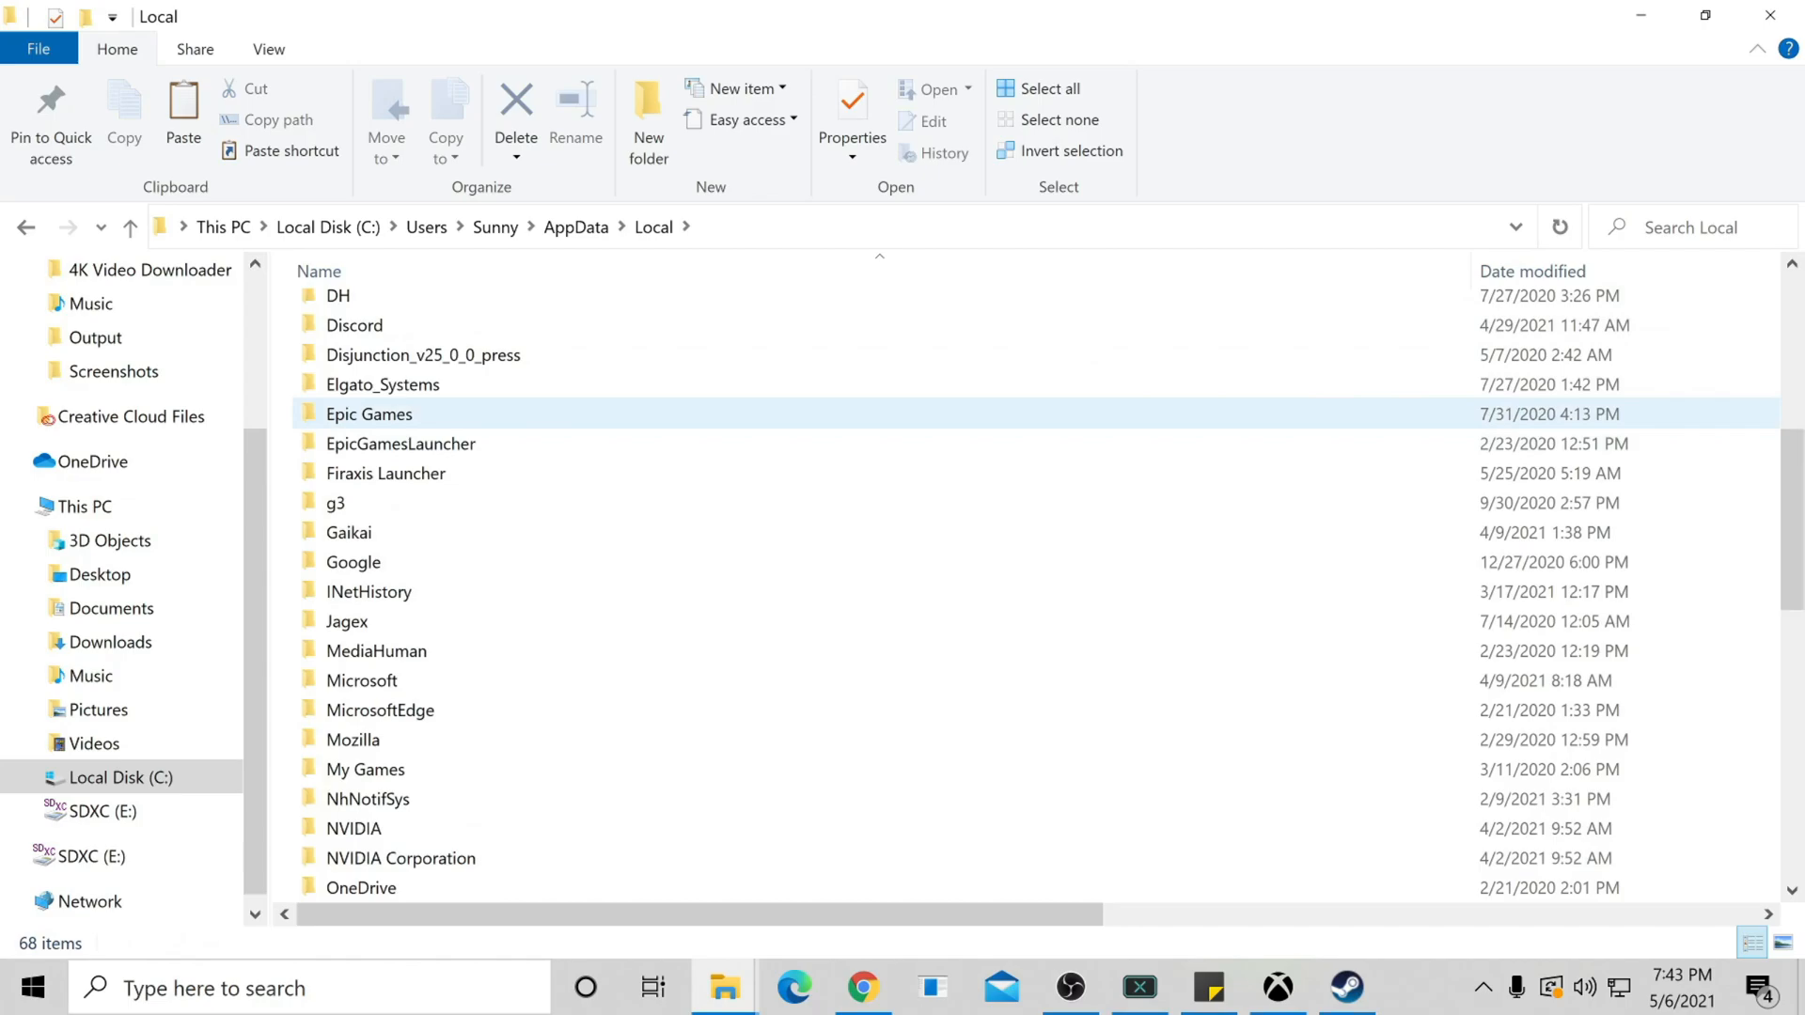
scroll("down", 3)
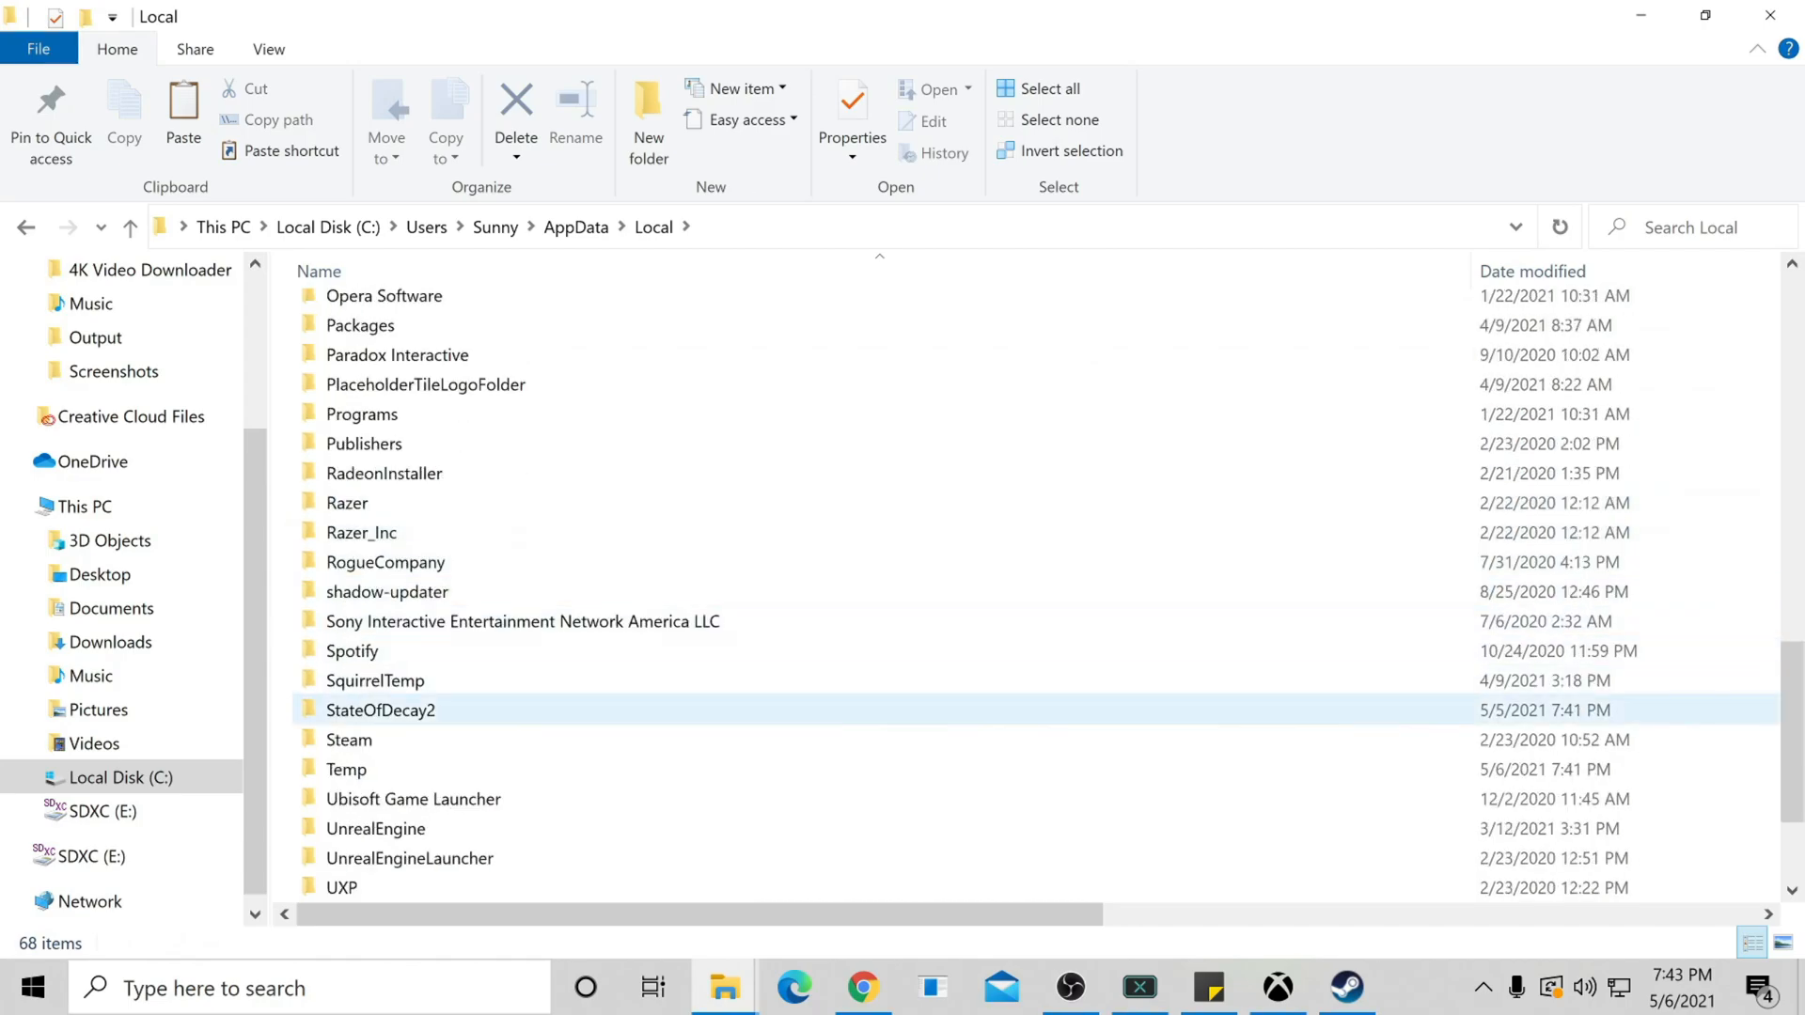
double_click(380, 711)
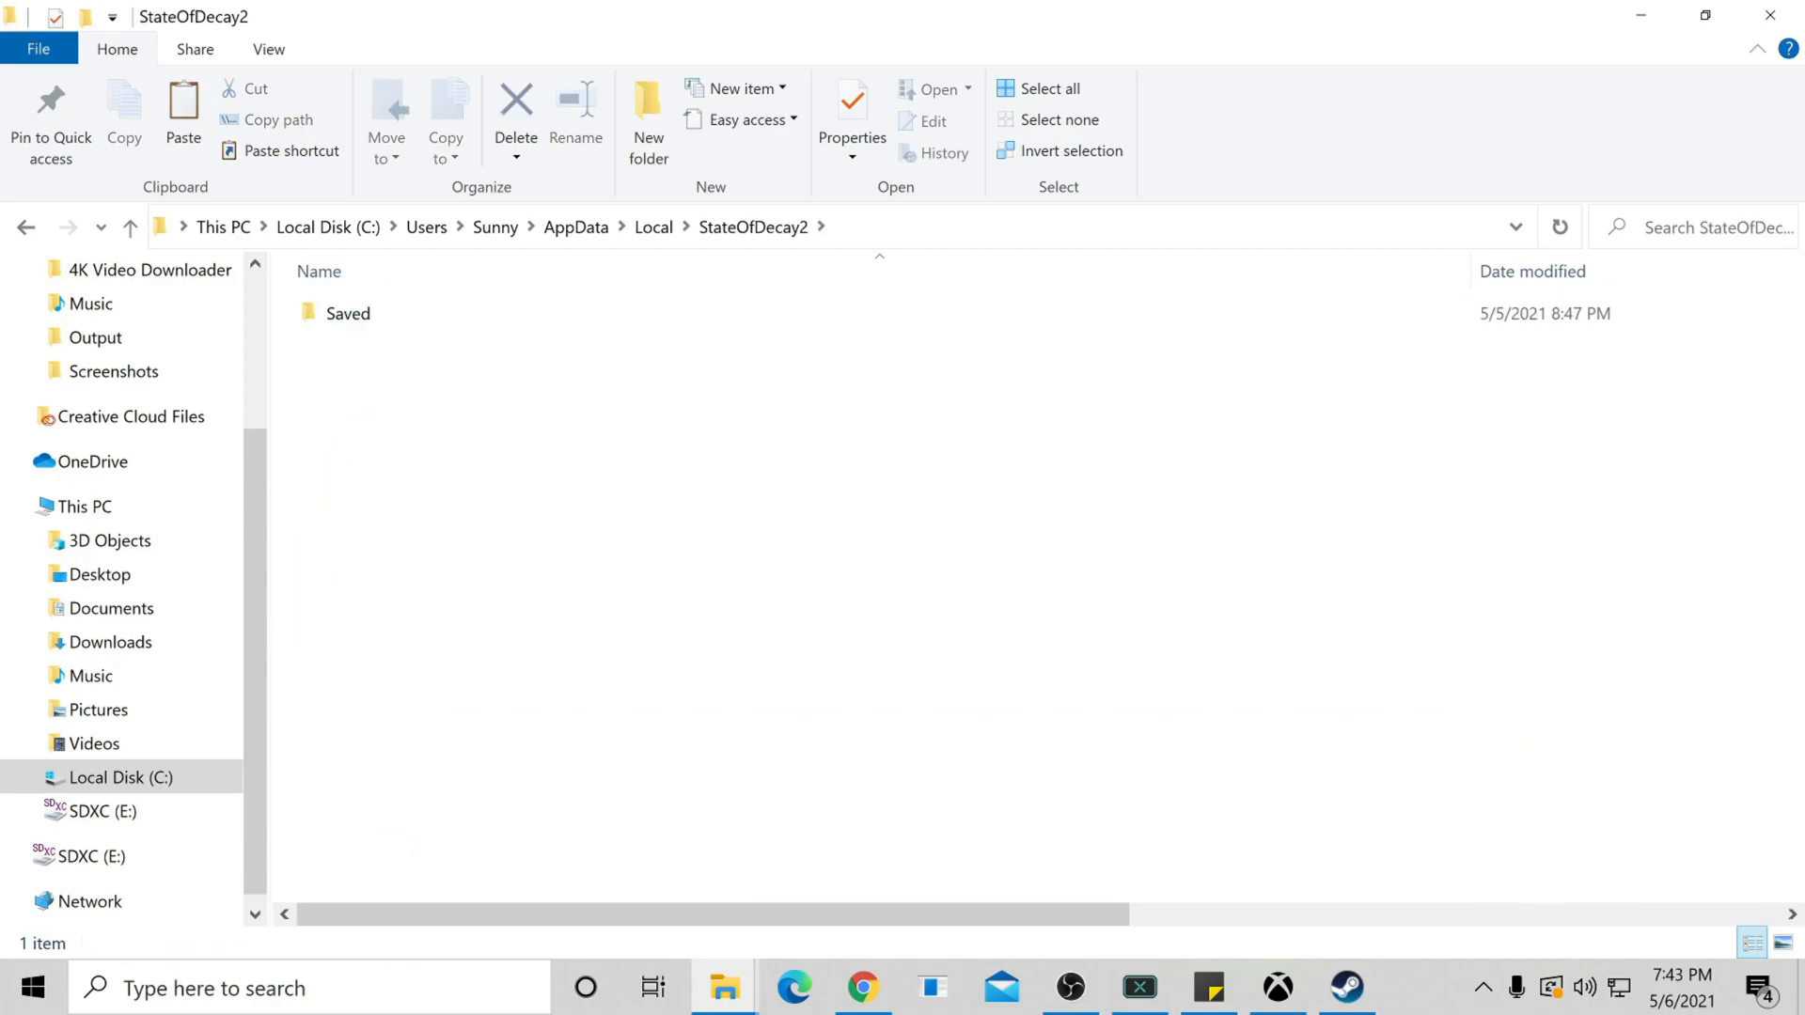
Step: Continue through Saved > Steam > account folder > Release into the v2 save folder
double_click(346, 313)
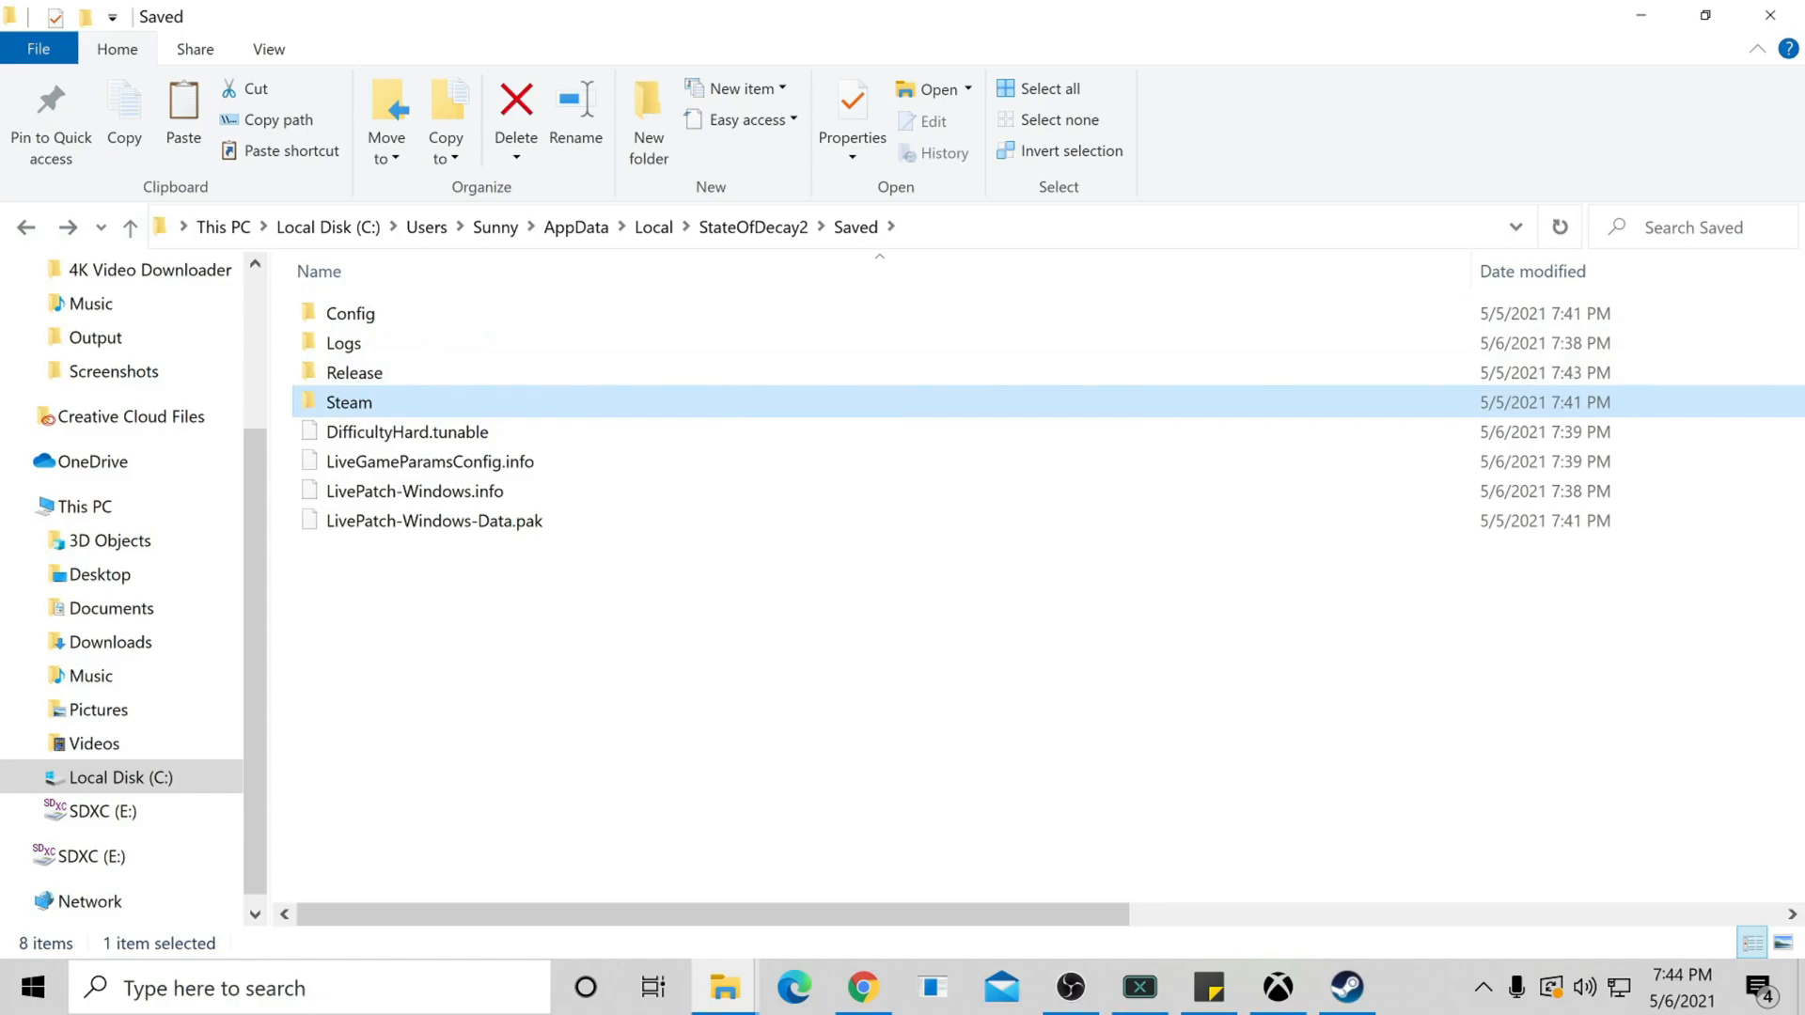
double_click(349, 403)
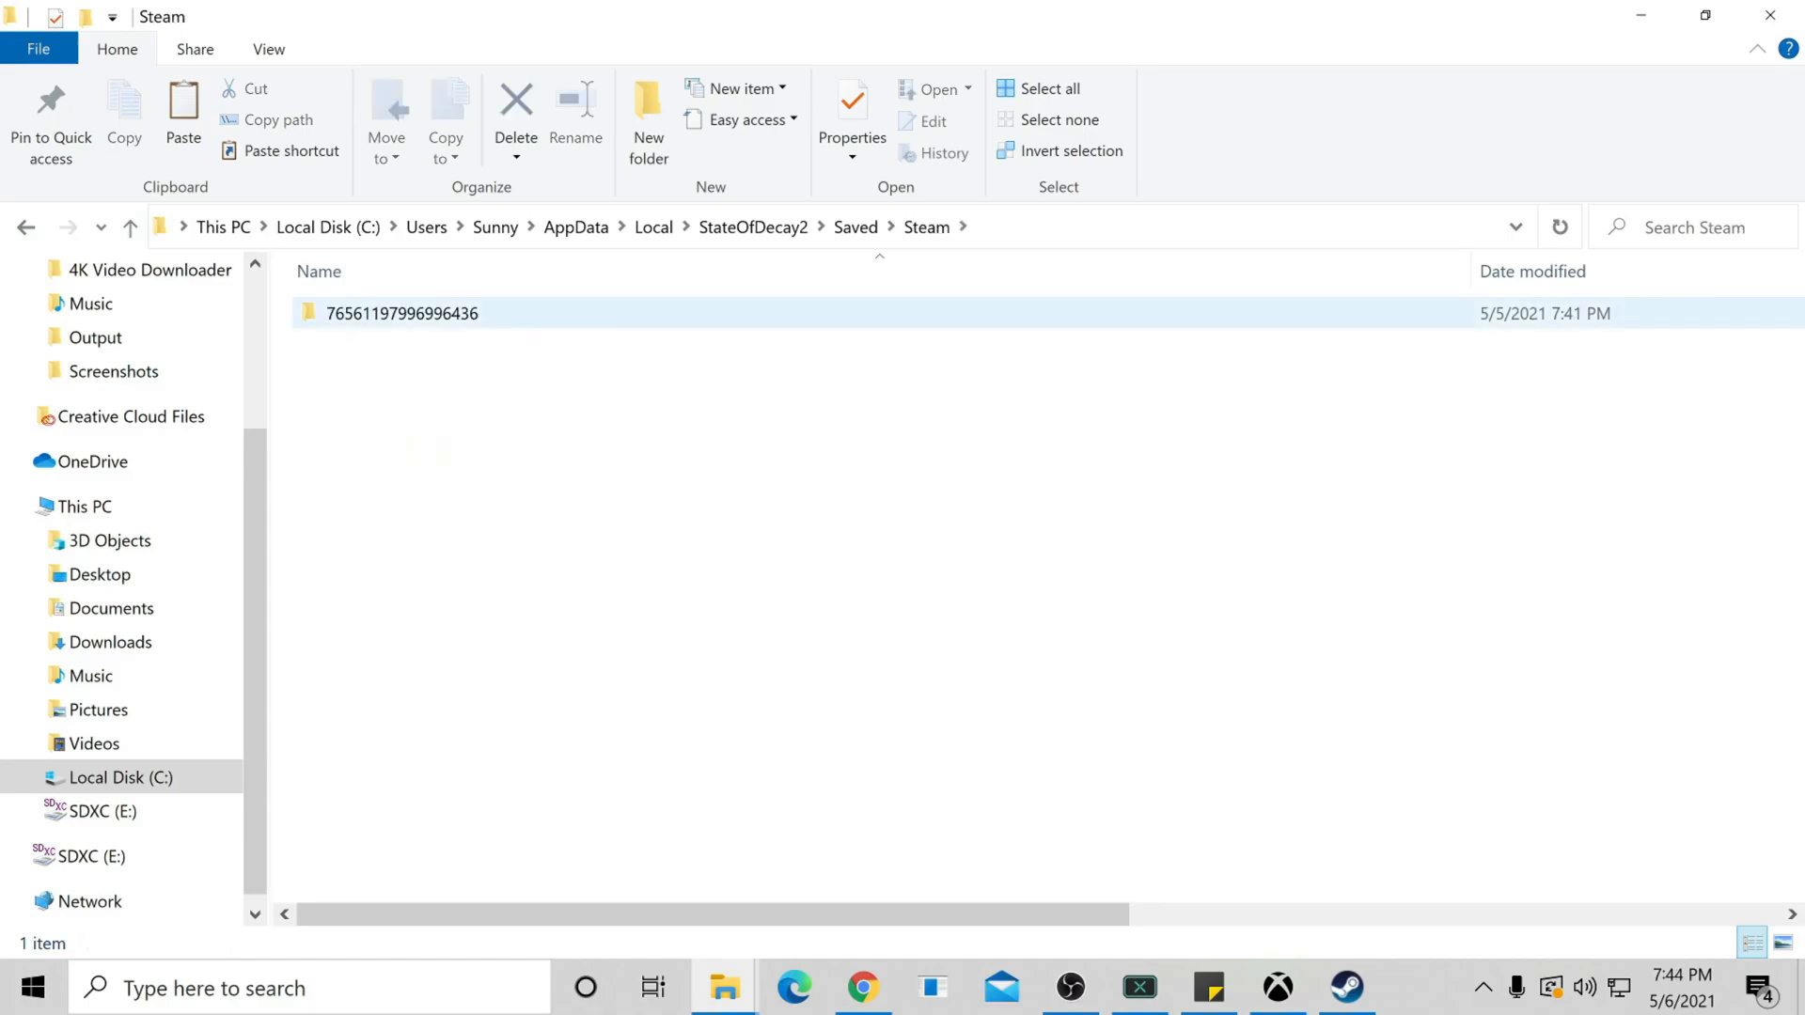
double_click(402, 312)
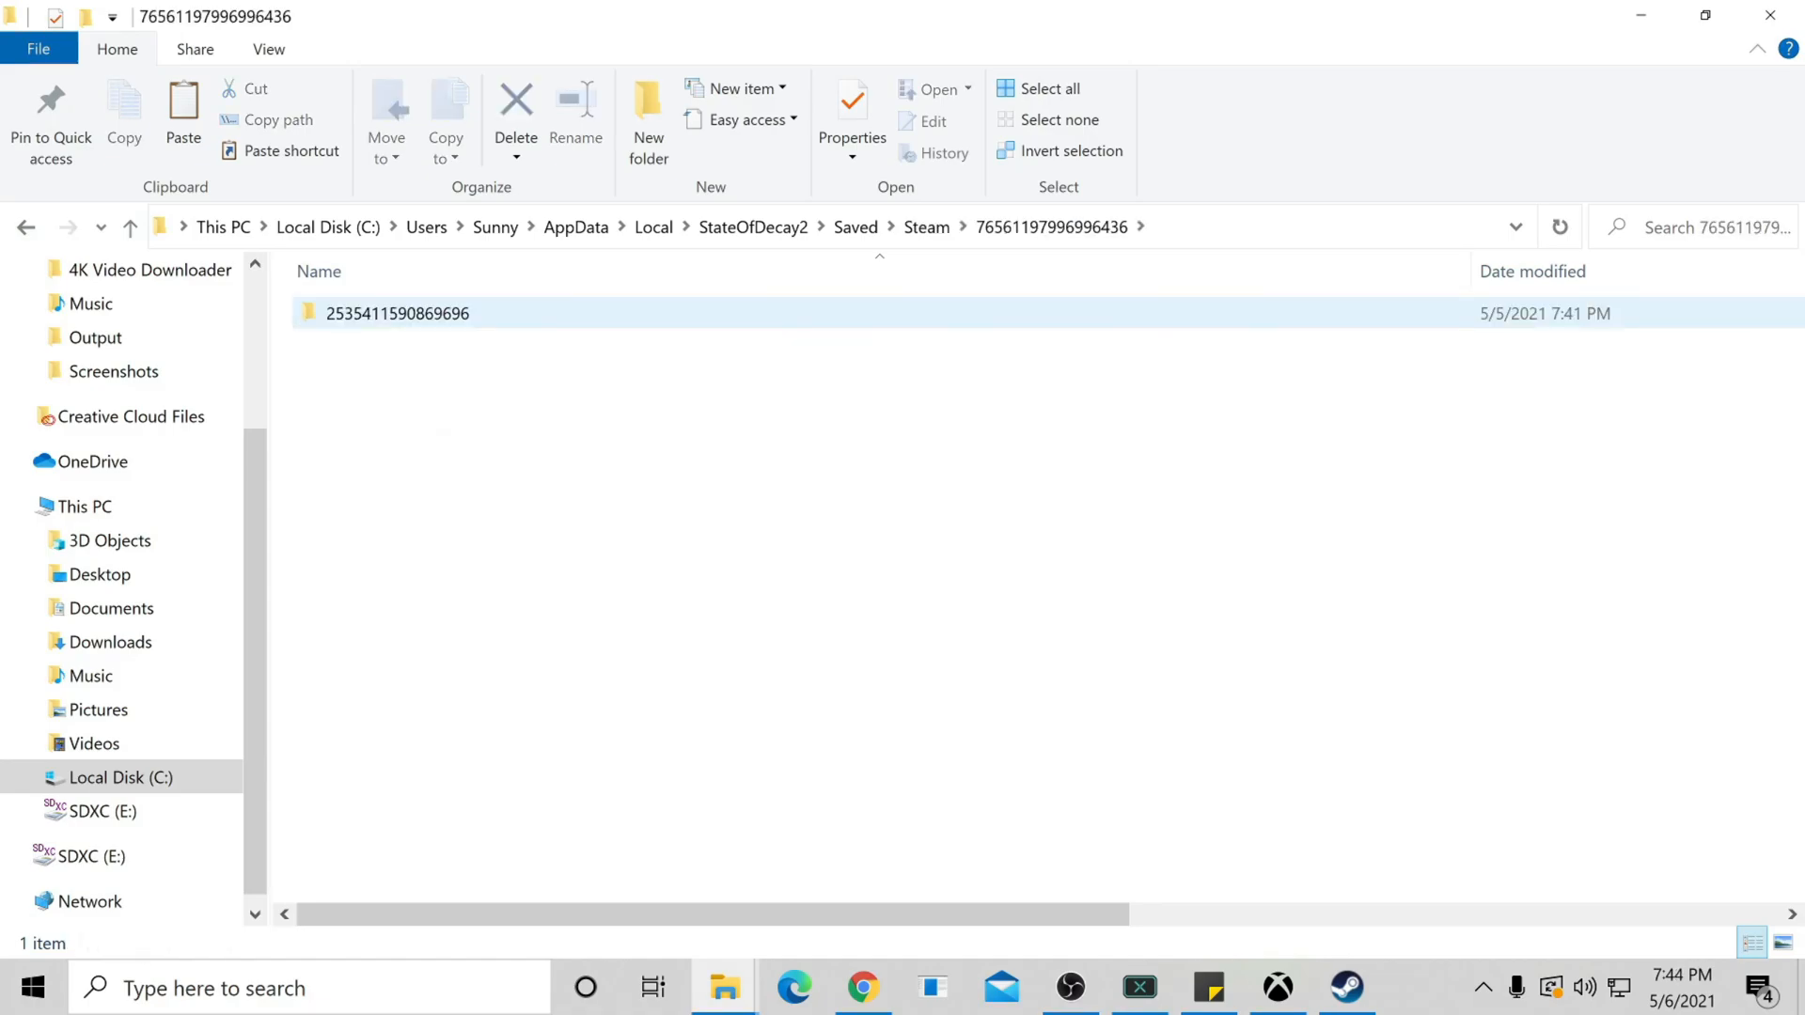
double_click(398, 312)
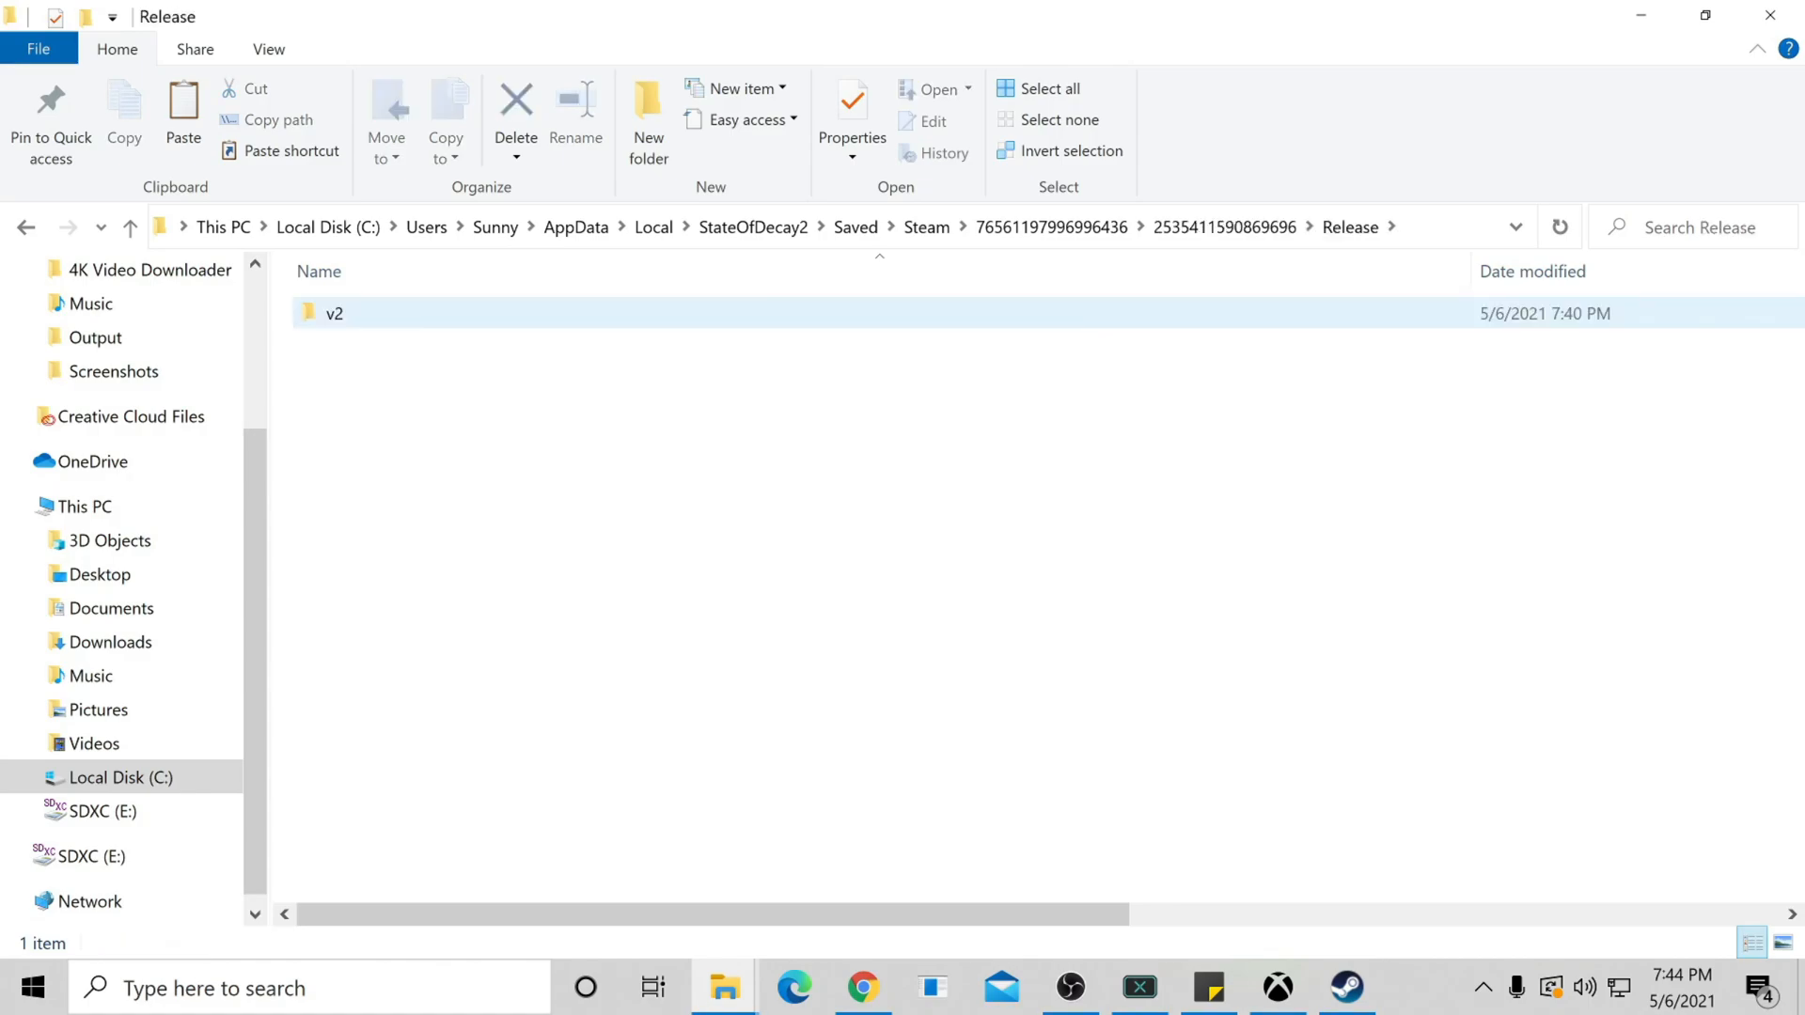
double_click(333, 312)
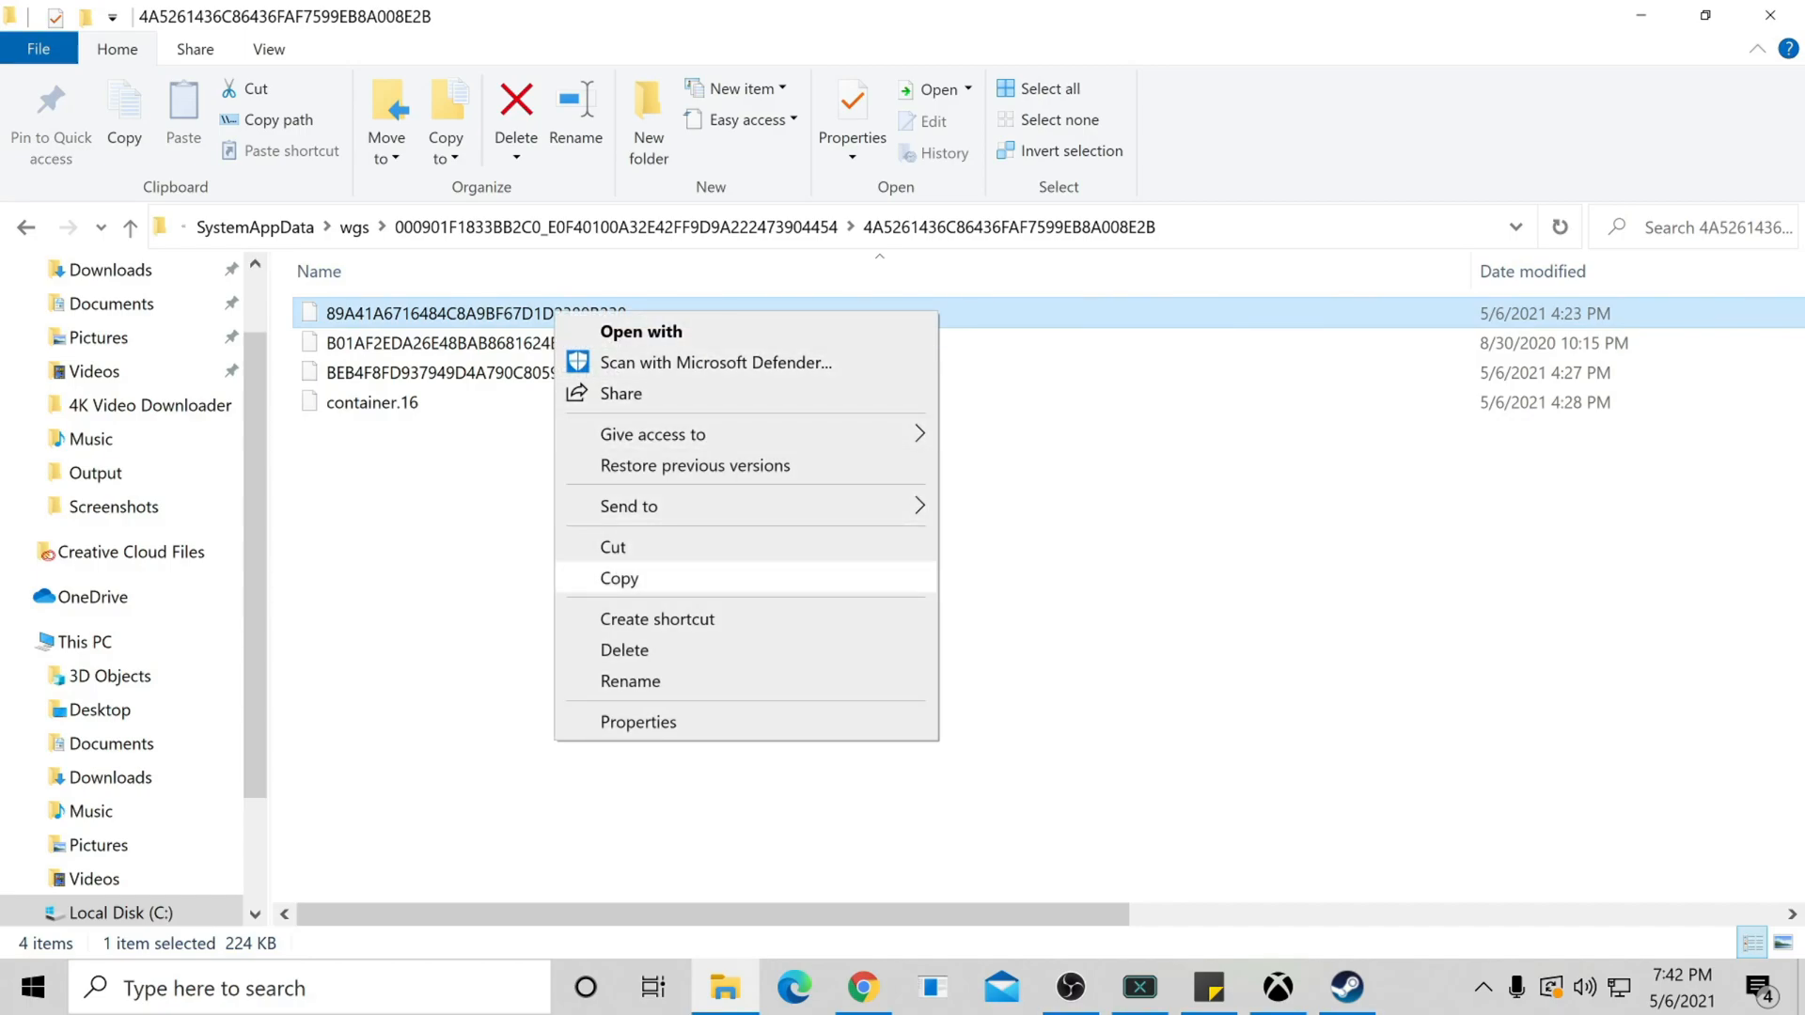
Step: Copy the Microsoft Store save into v2 and delete the old SaveGame1.sav and SaveGame0.sav
left_click(618, 579)
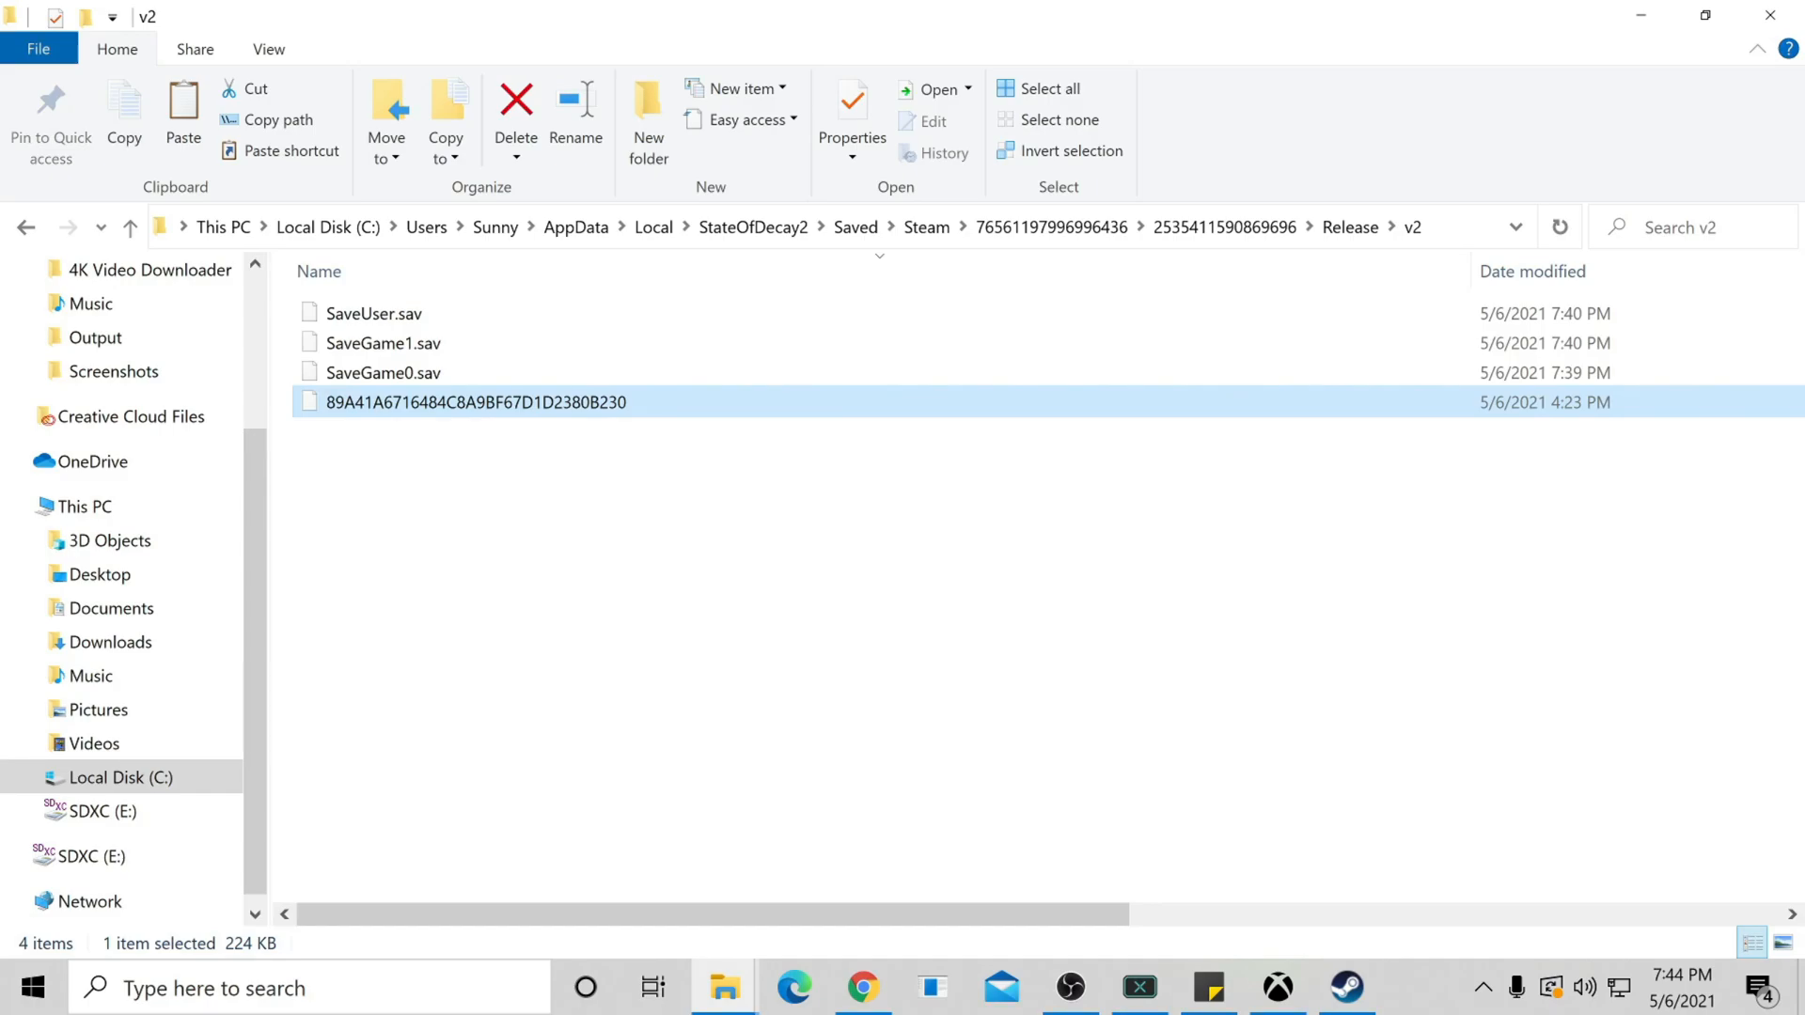
right_click(370, 342)
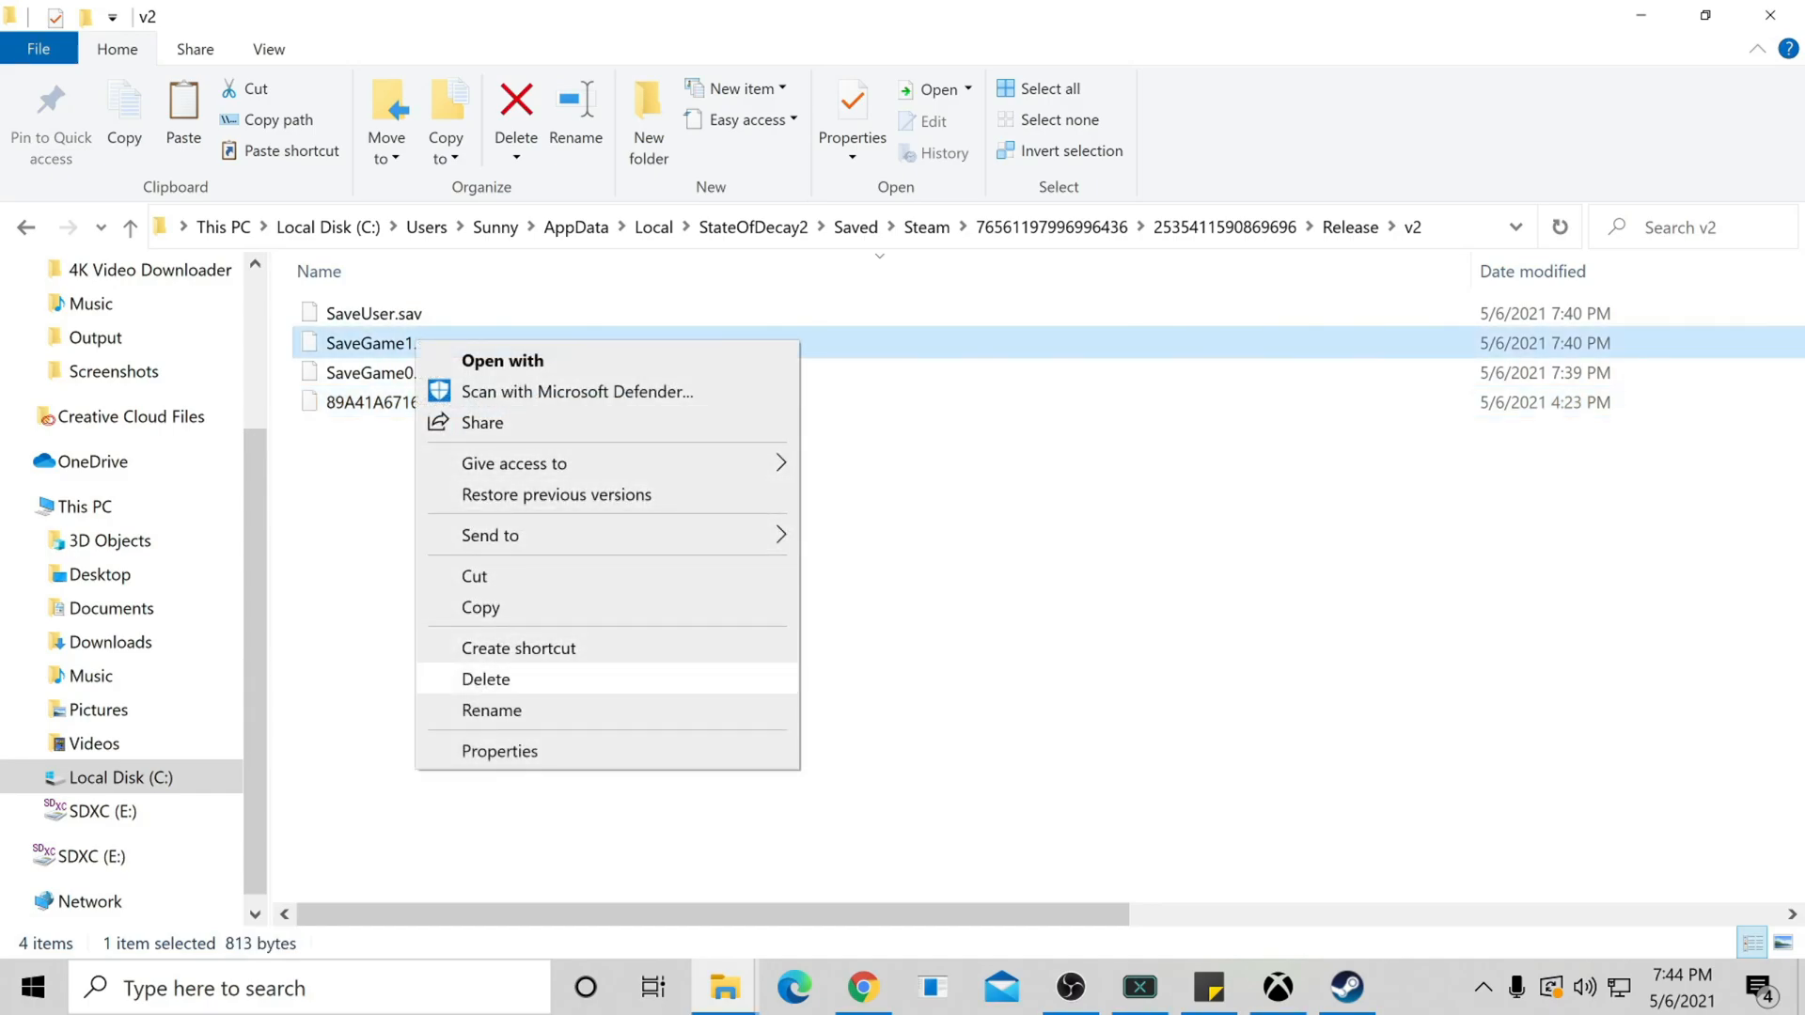
left_click(485, 679)
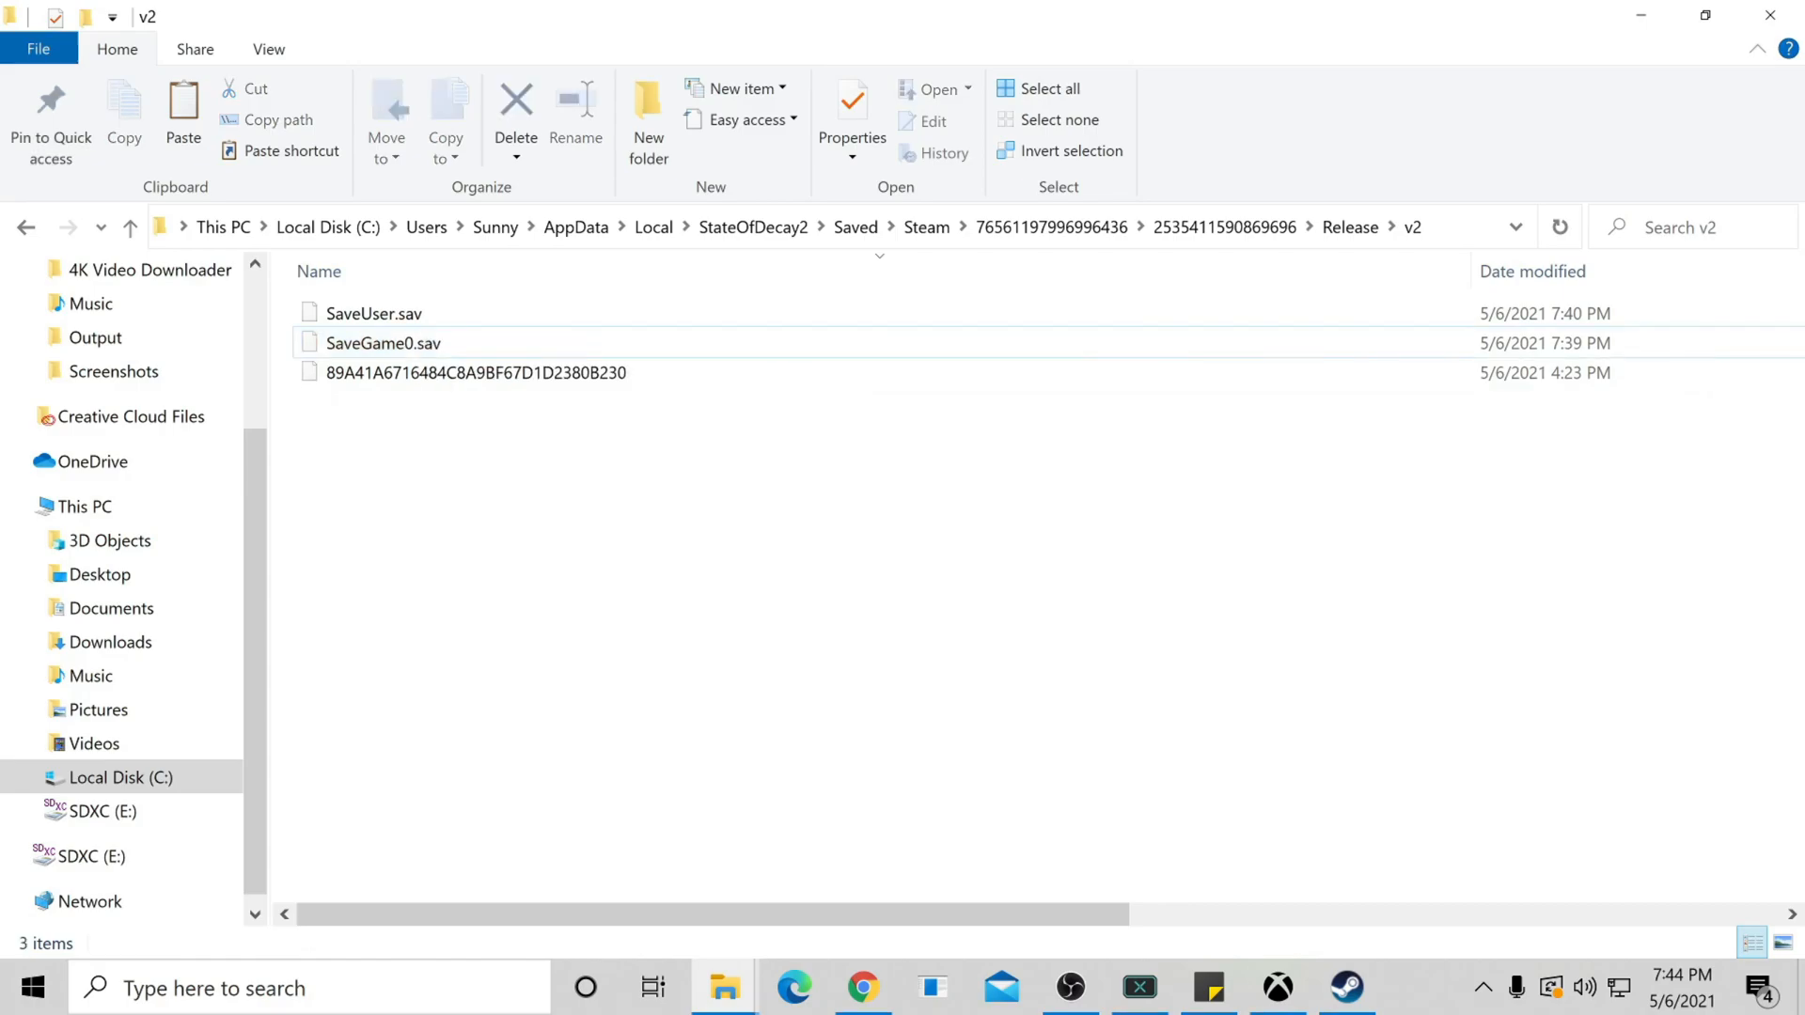
right_click(384, 342)
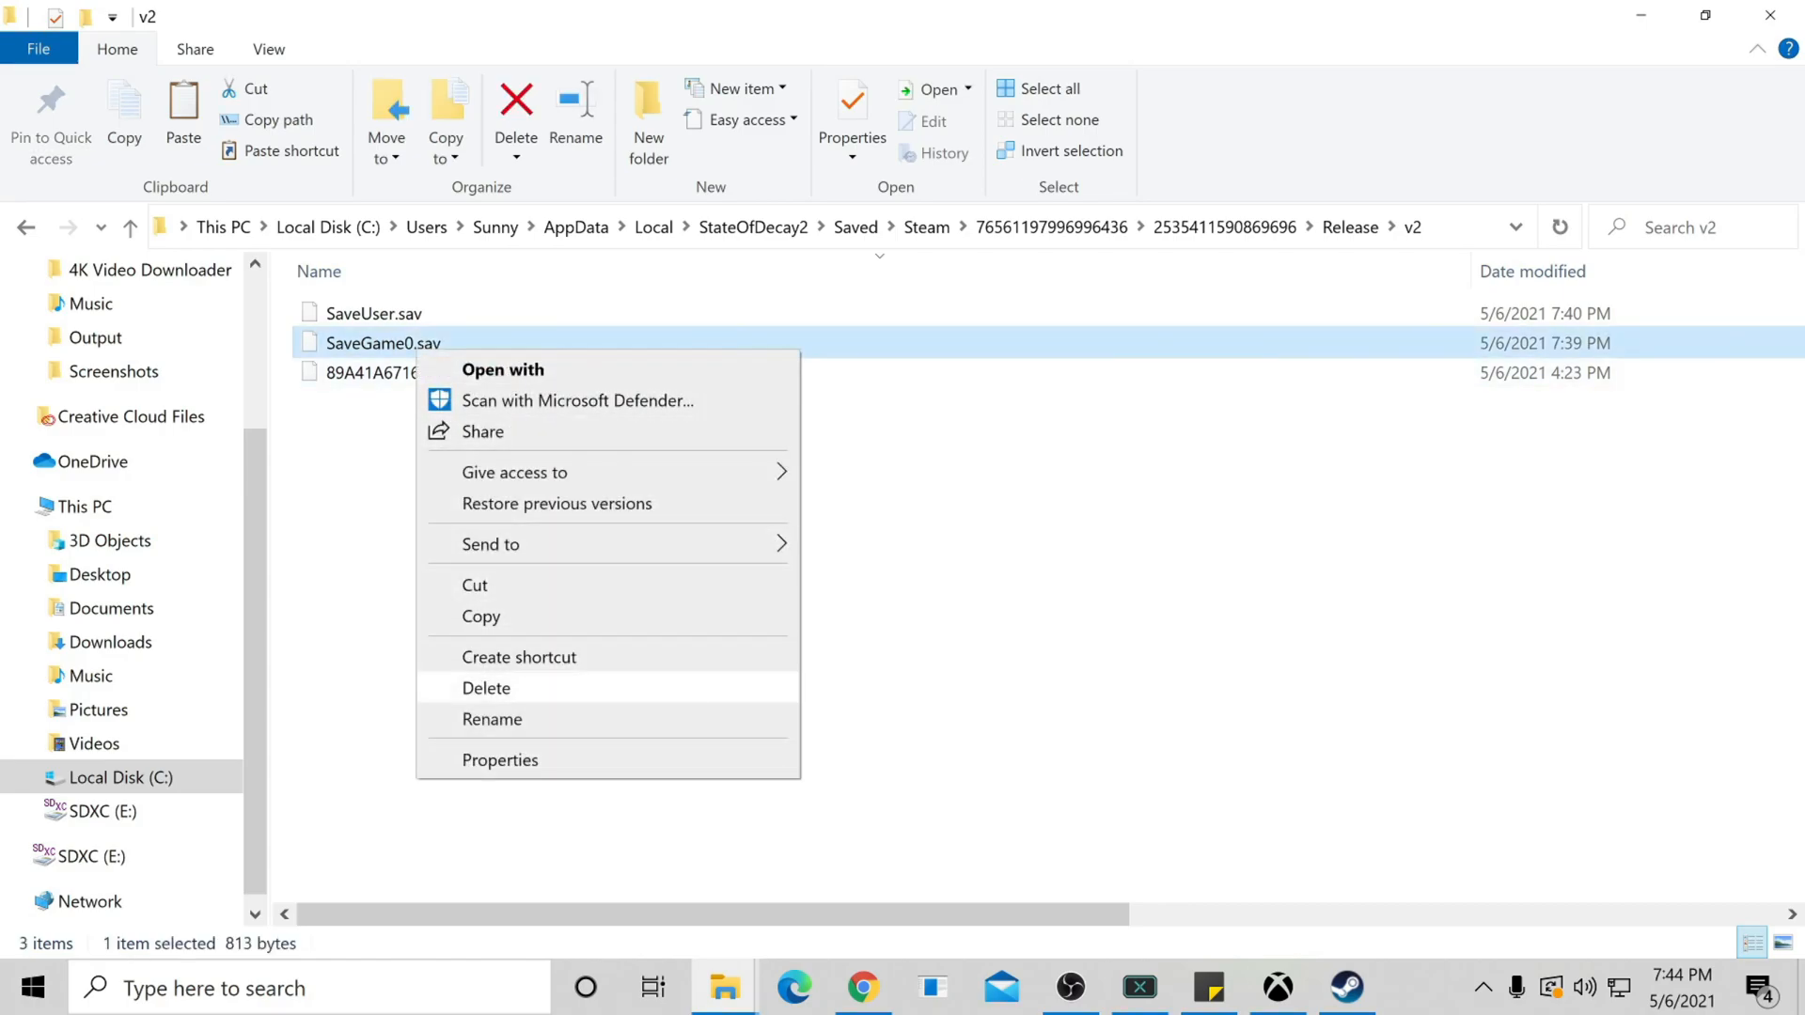
left_click(485, 688)
type("SaveGame0.sav")
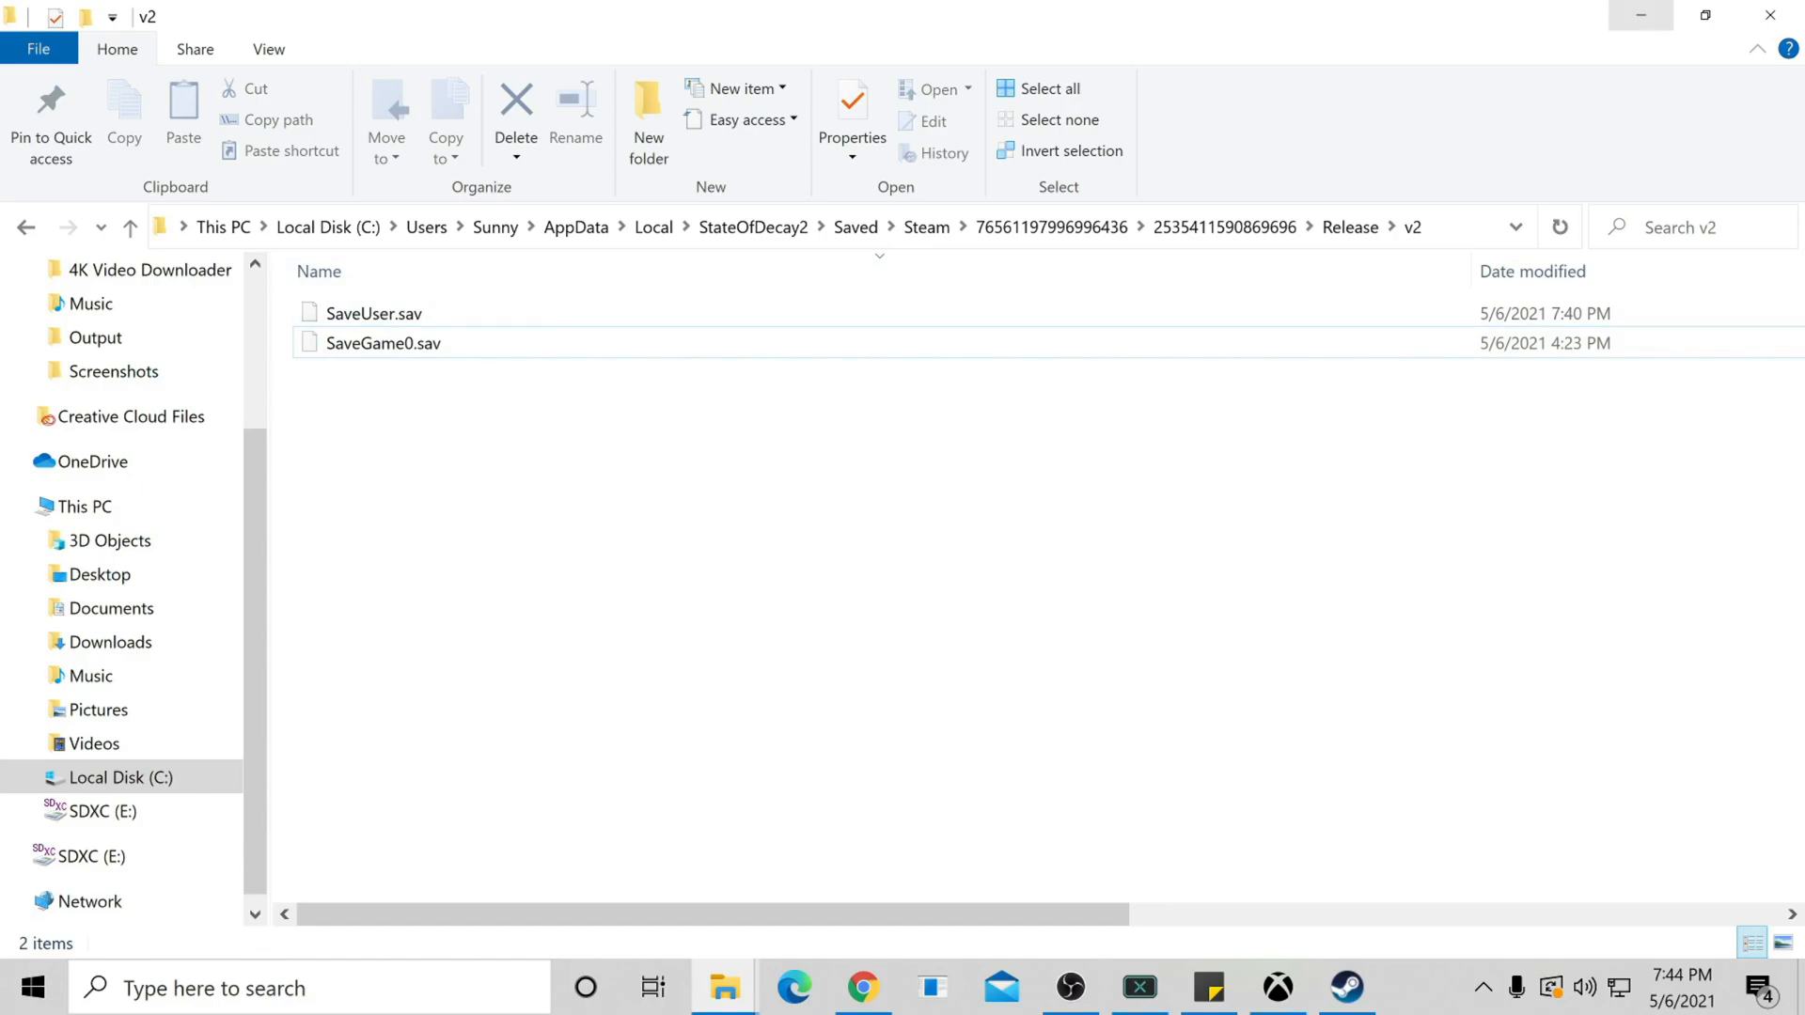
mouse_move(1644, 15)
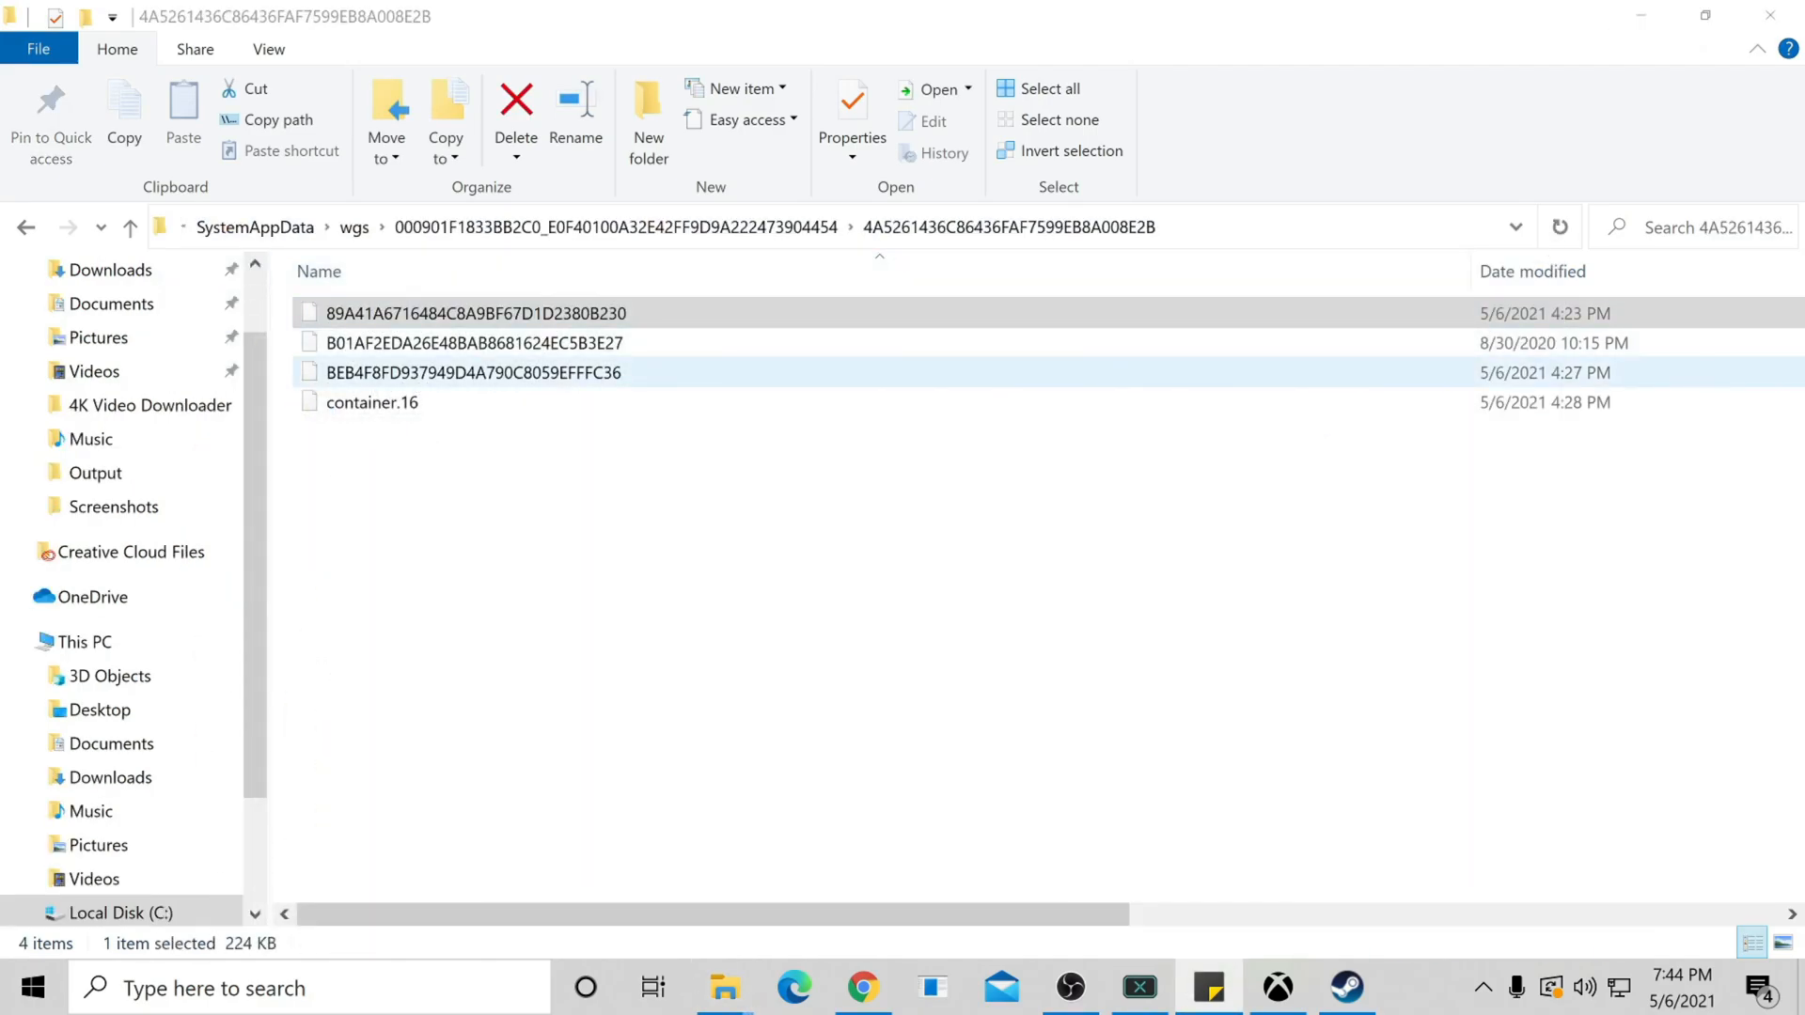
Step: Copy the BEB4F8FD… wgs file into v2, delete SaveUser.sav, and act on the pasted file
right_click(510, 372)
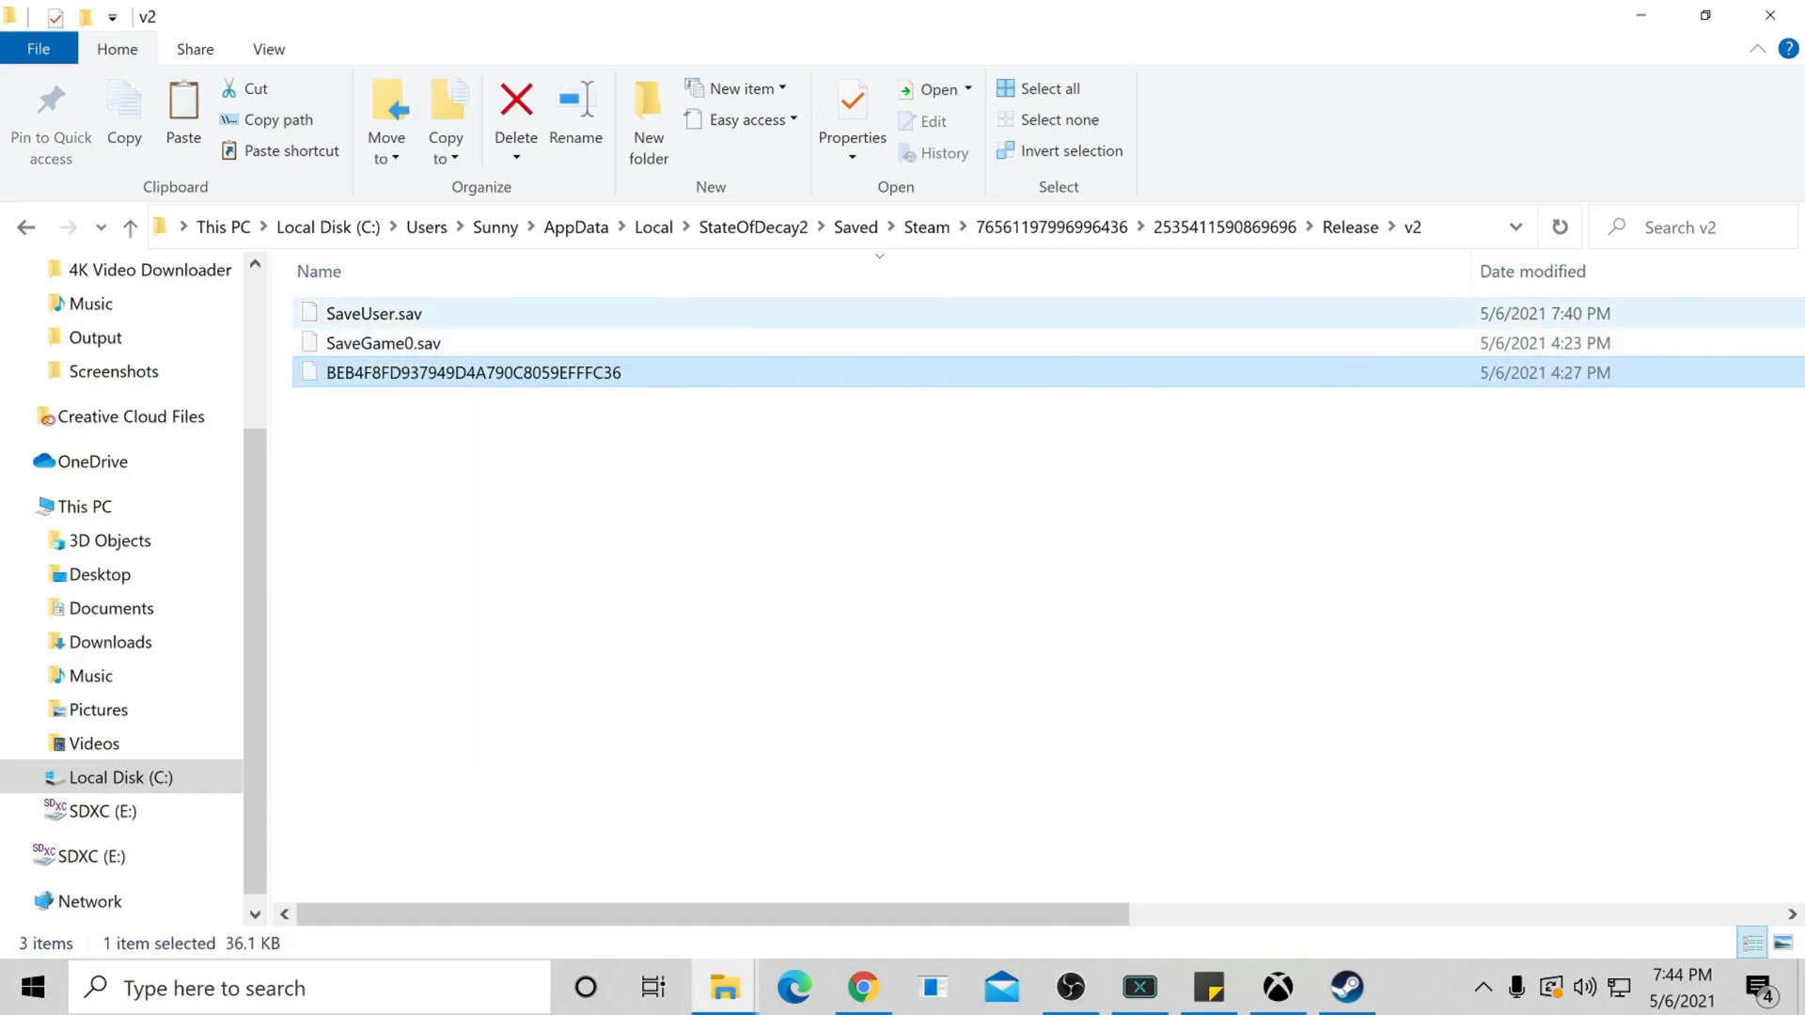
right_click(365, 312)
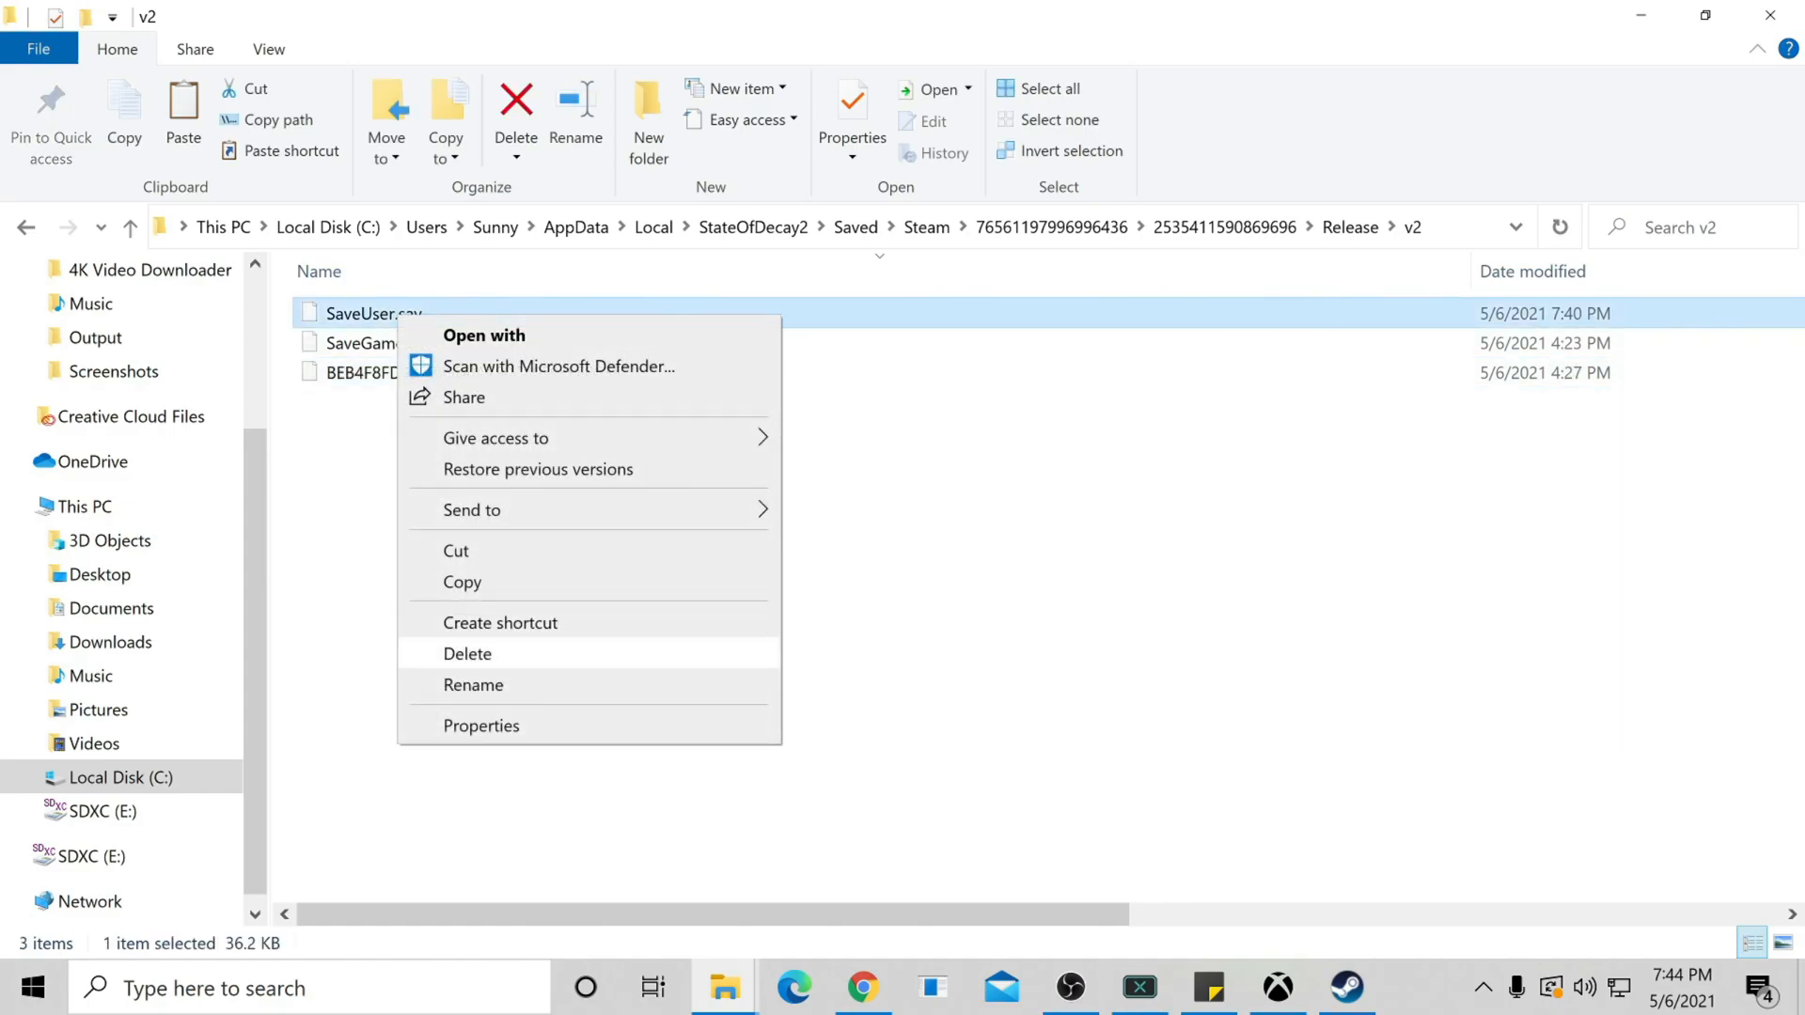
left_click(467, 654)
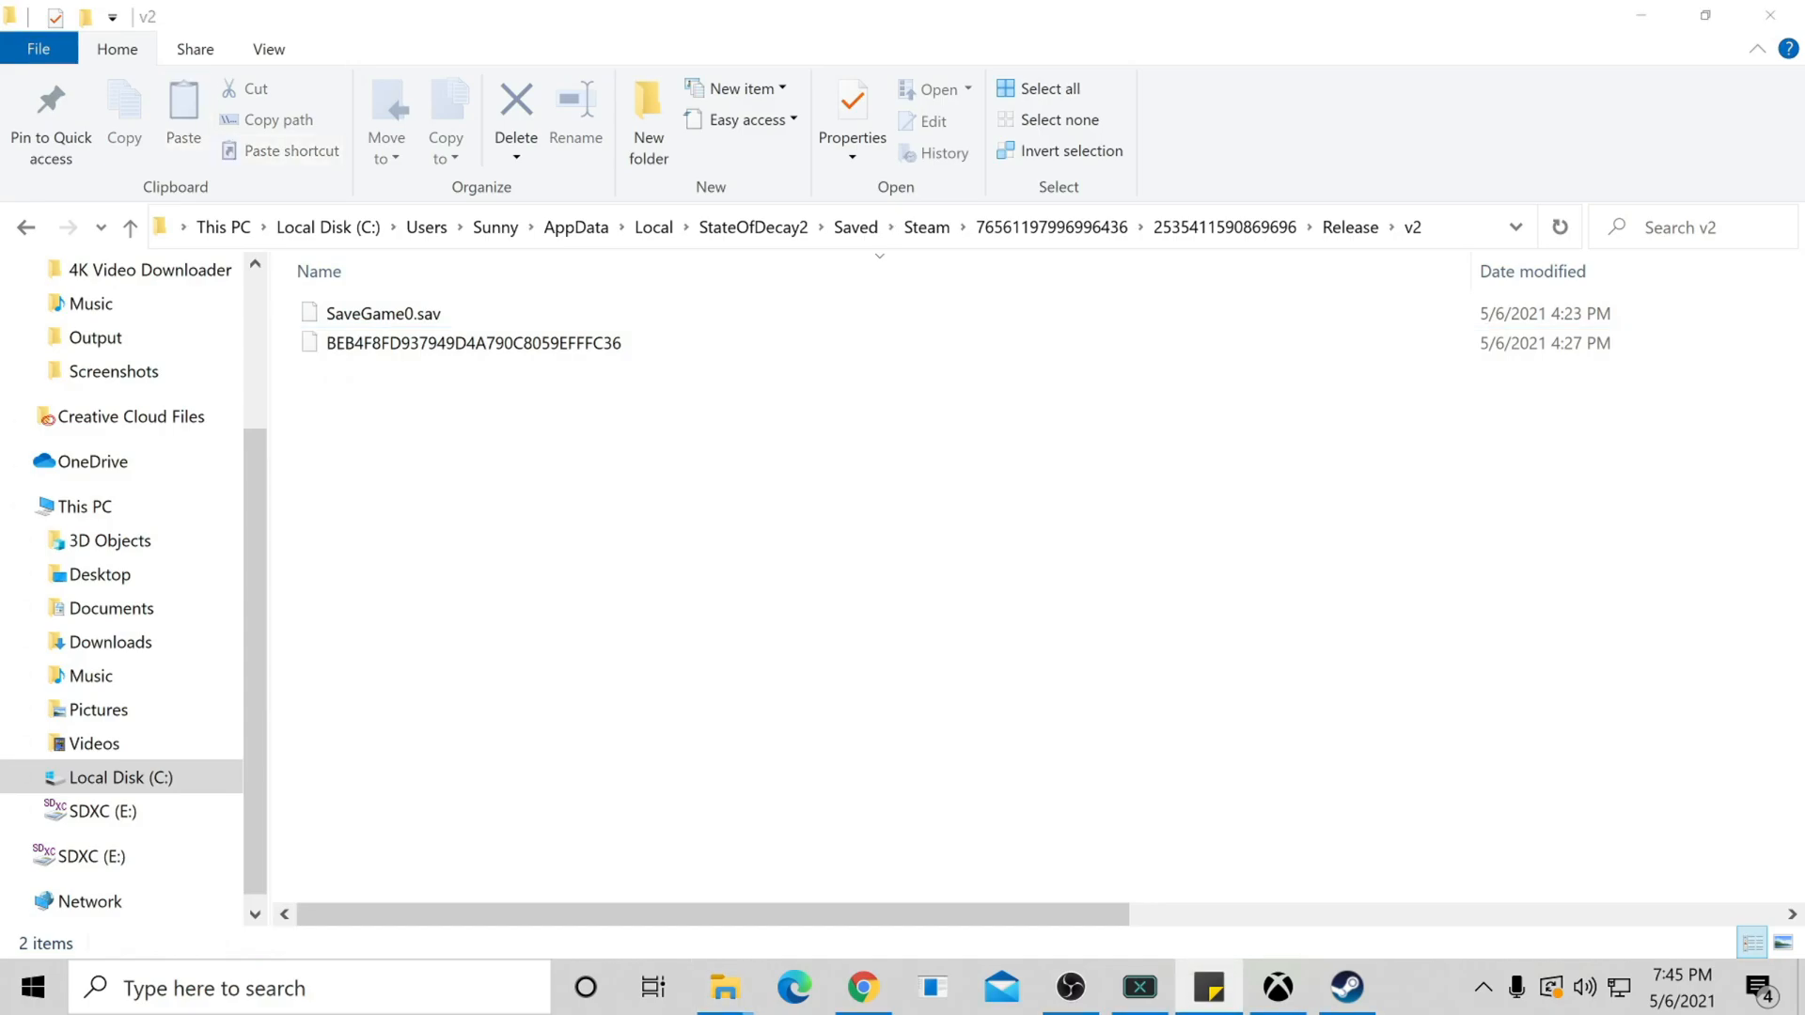
right_click(462, 342)
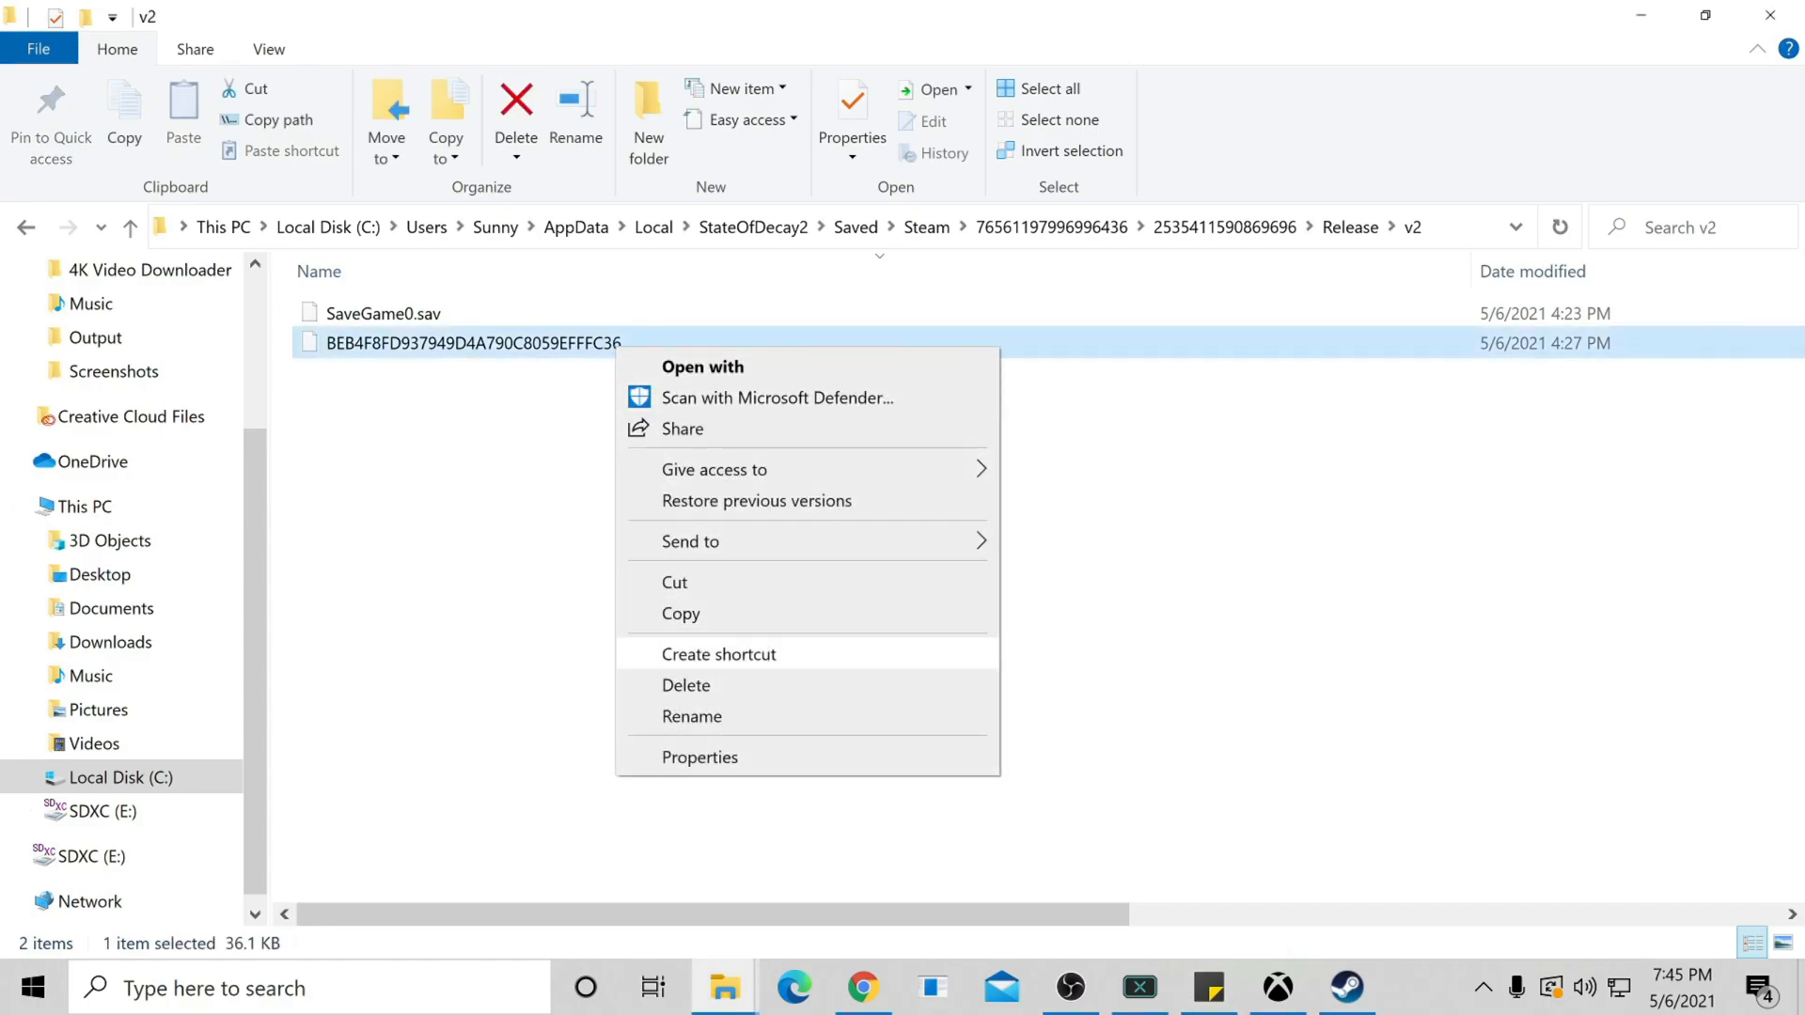
left_click(692, 717)
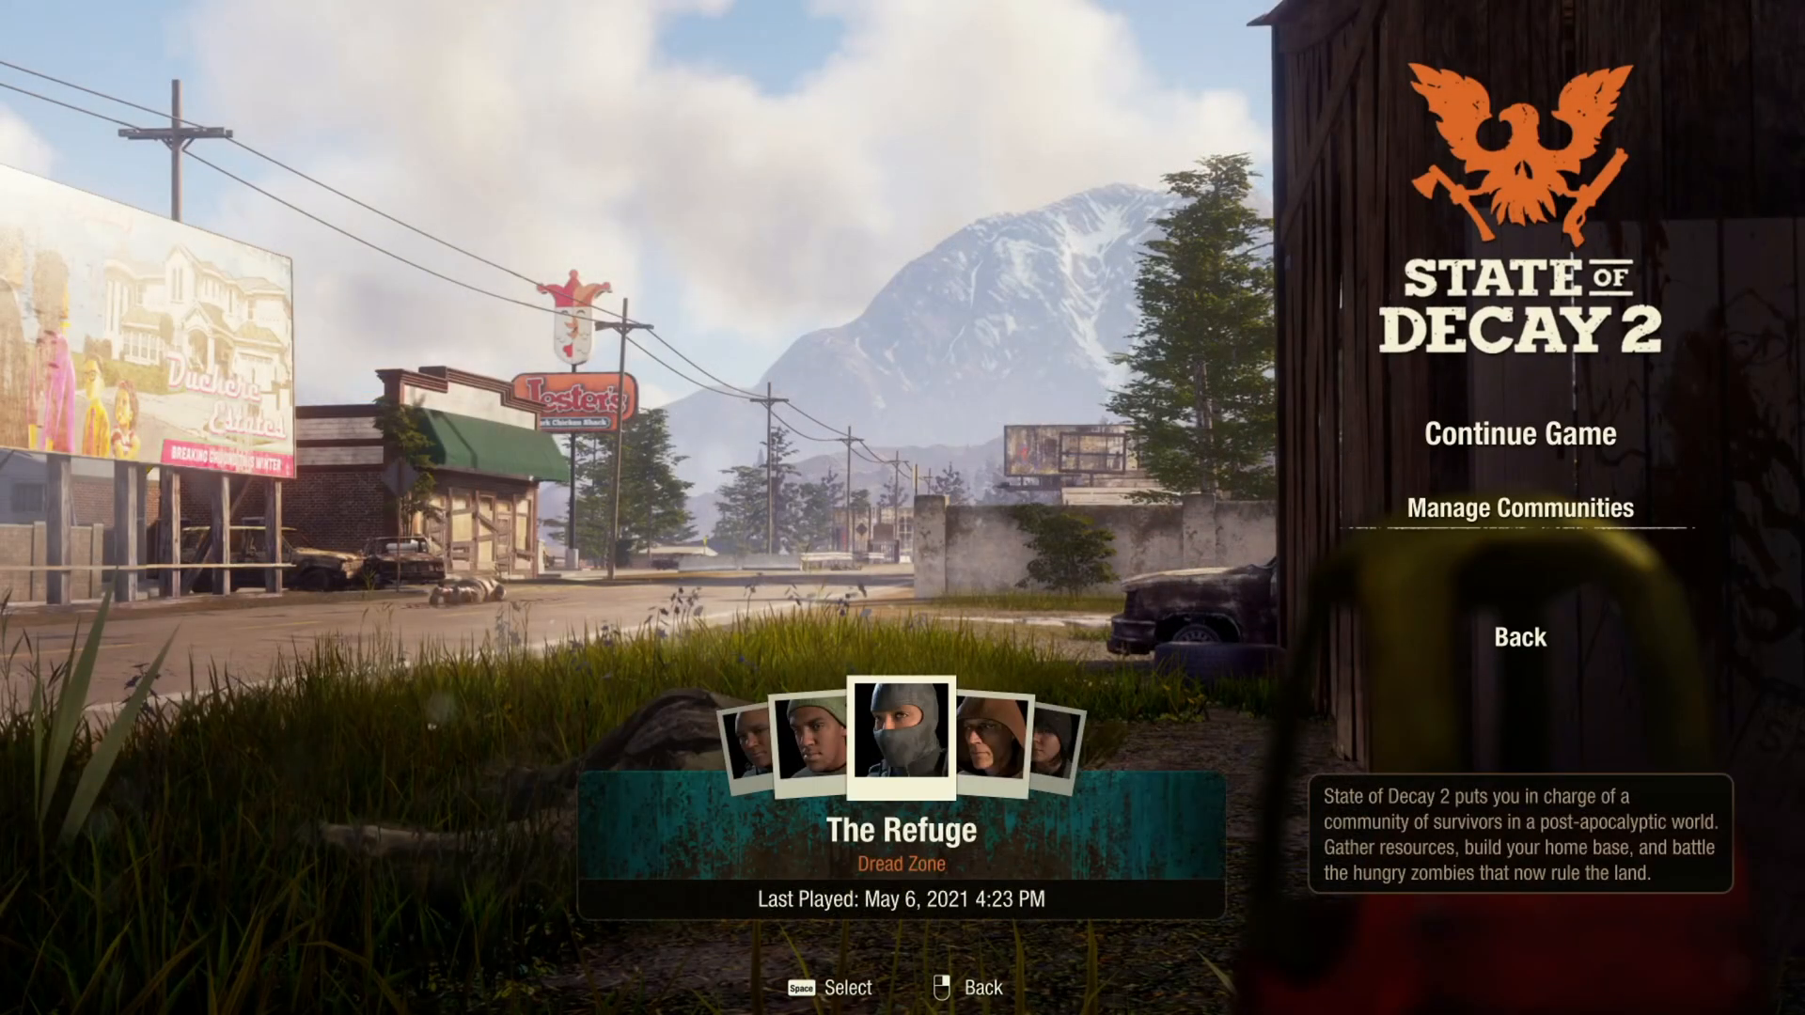
Step: From Manage Communities, load The Refuge community card
left_click(1519, 507)
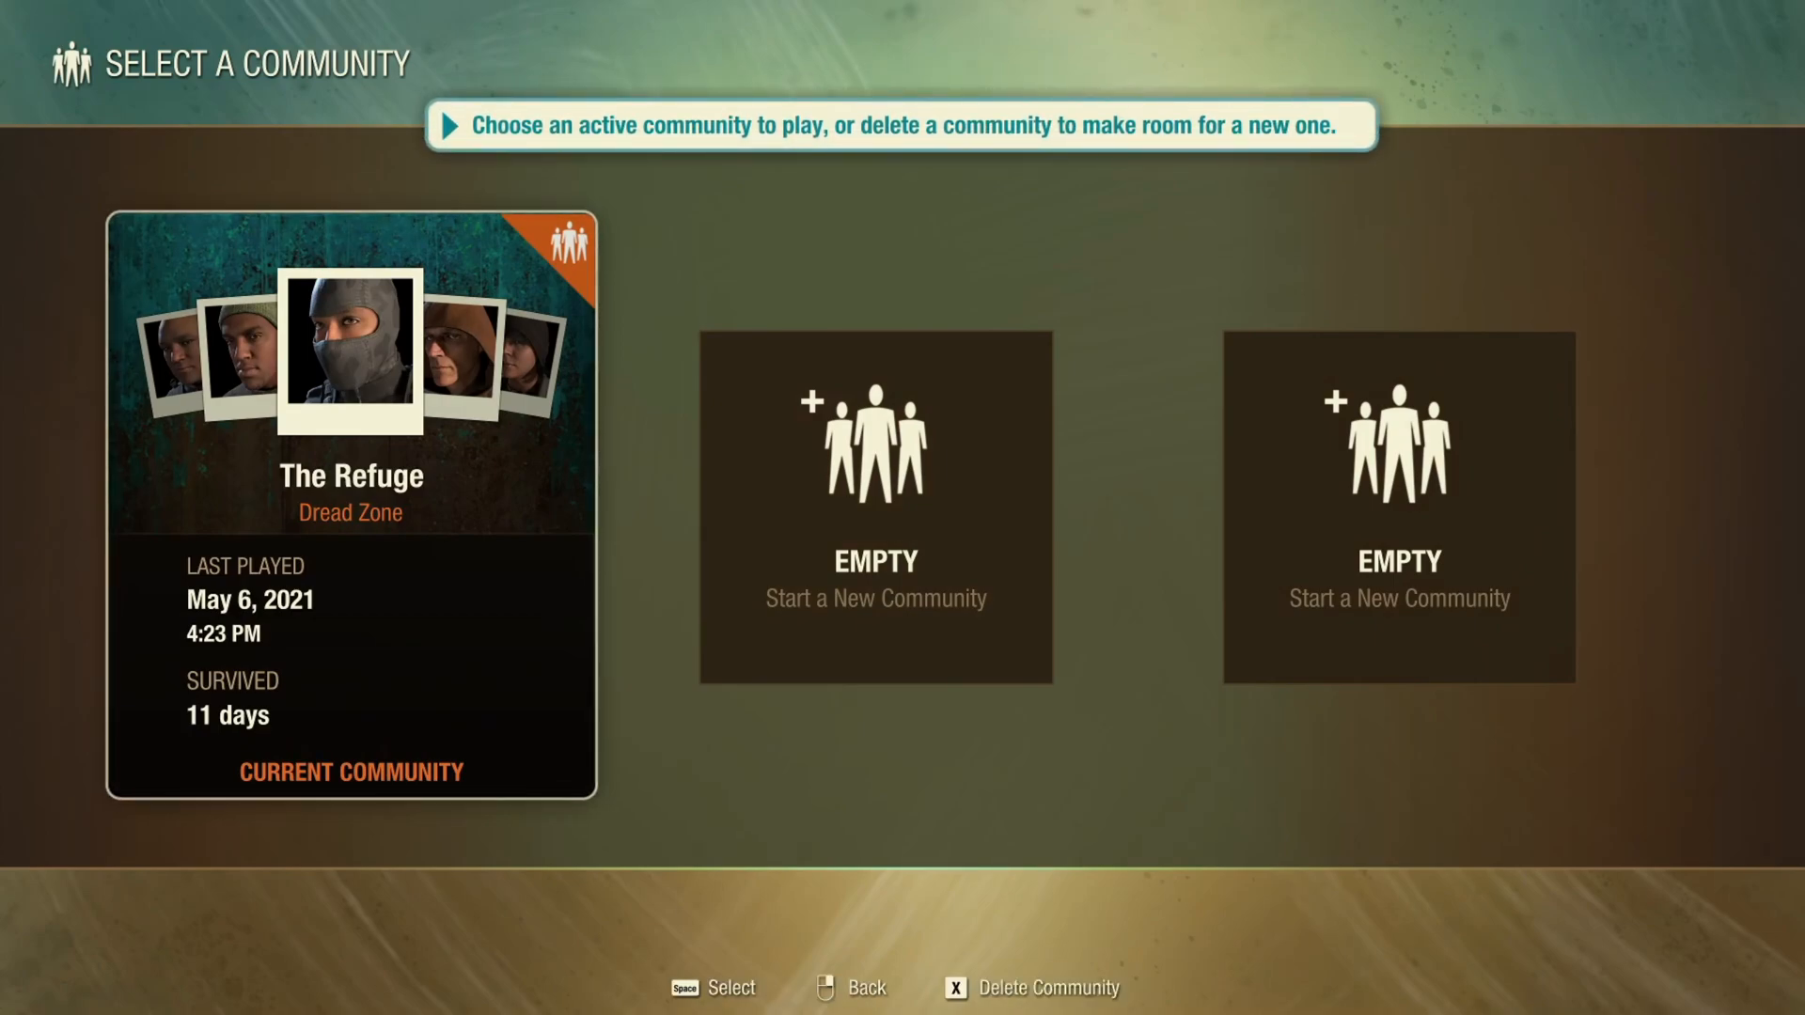
left_click(350, 349)
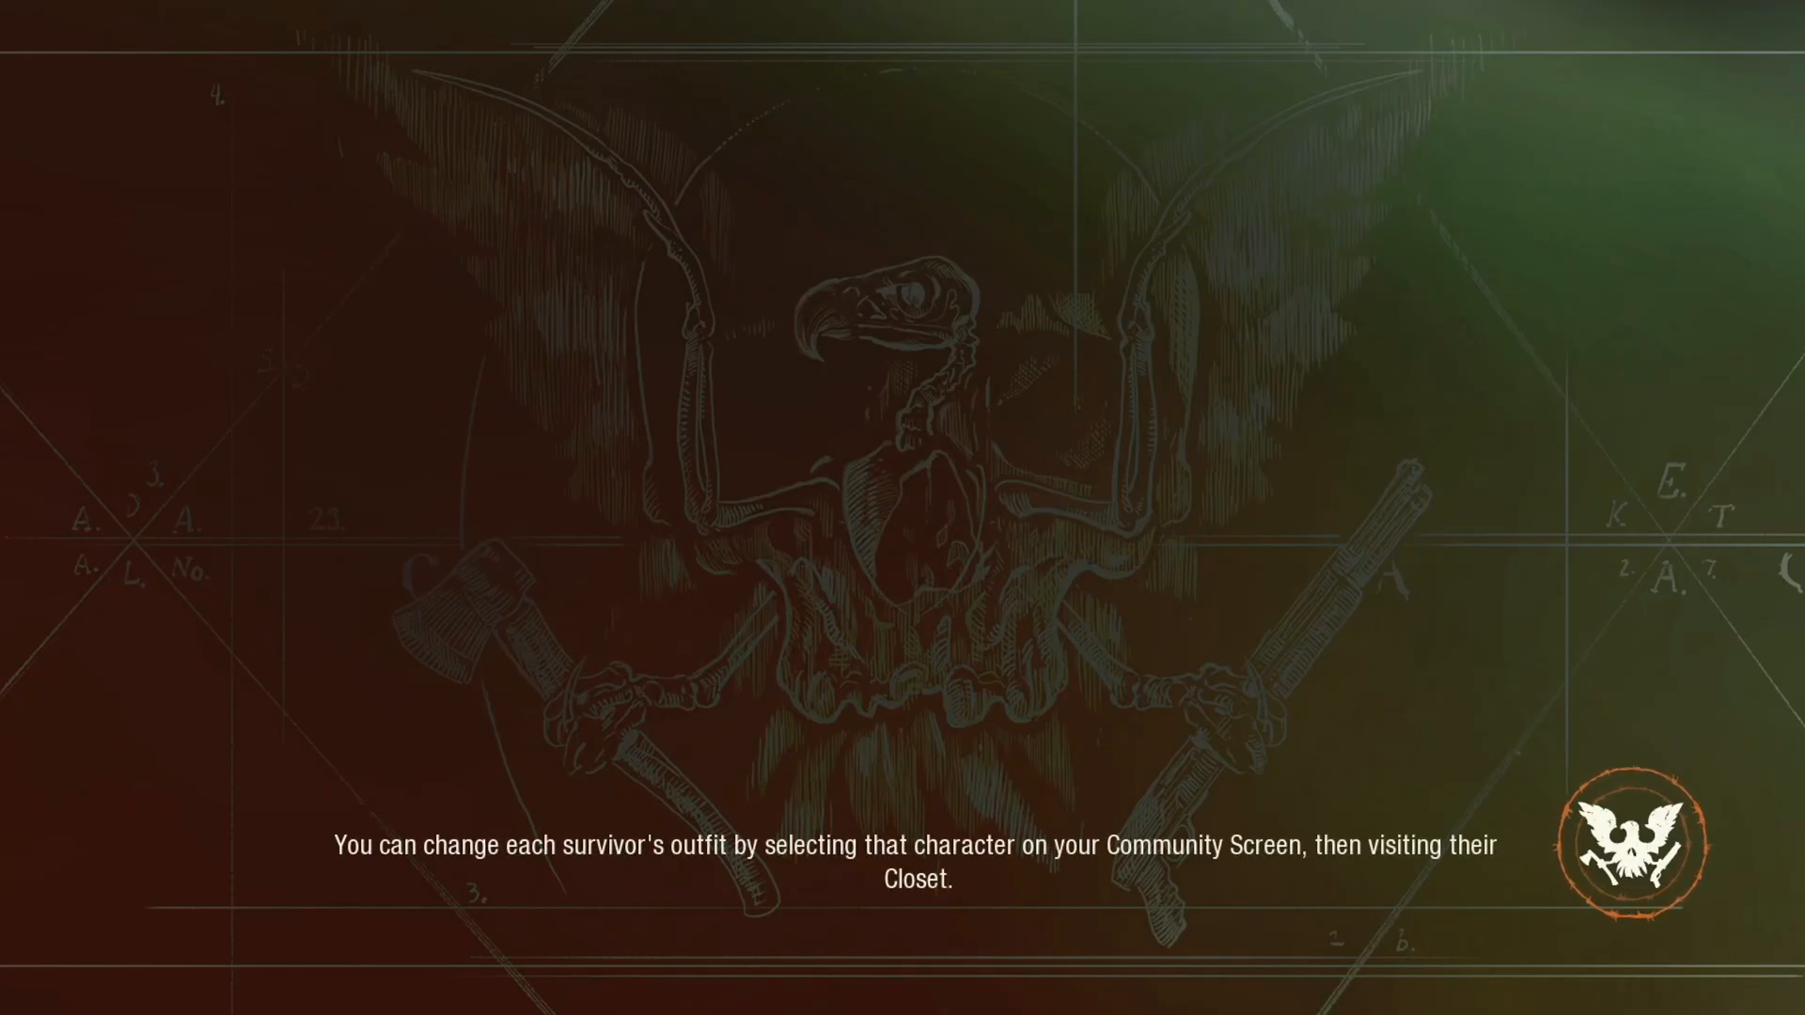